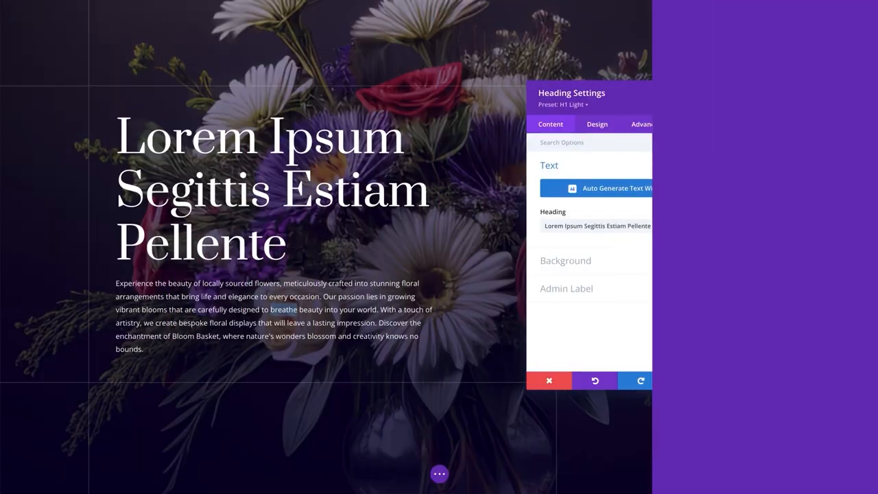
- Generate a compelling homepage title with AI, then pick an AI-generated coffee-bean image
left_click(611, 188)
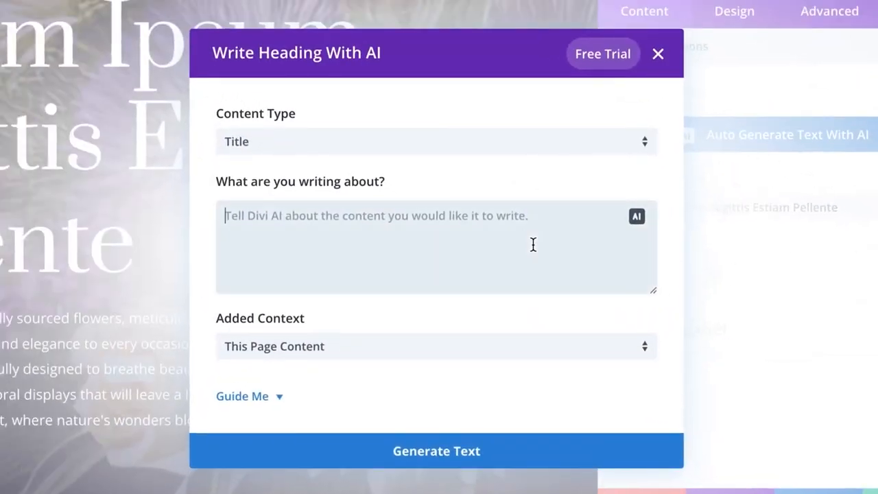
type("A compelling title for my website's homepage")
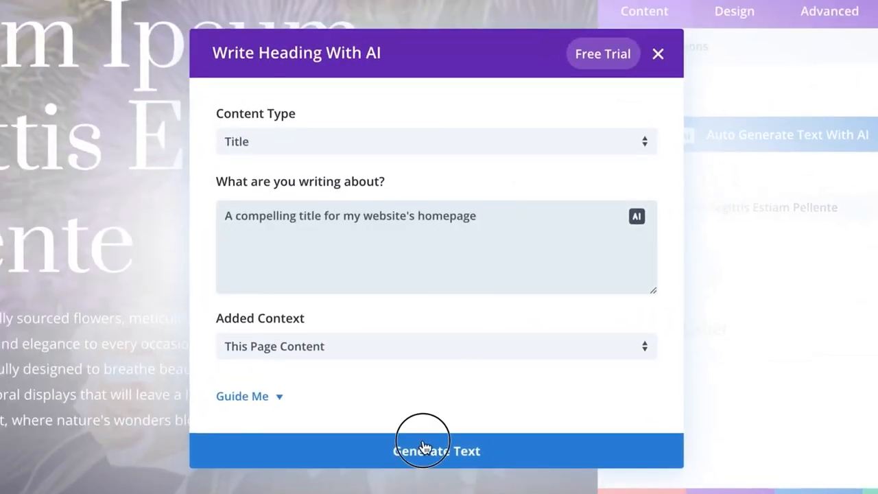
left_click(436, 451)
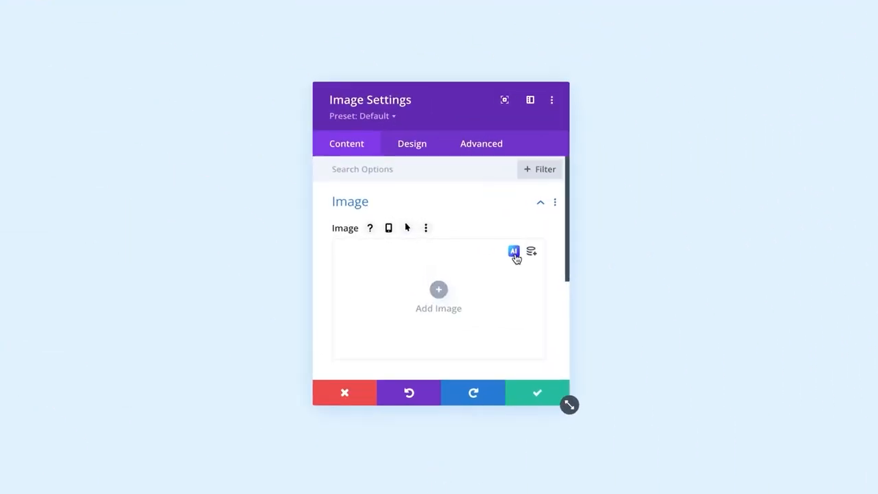
left_click(514, 251)
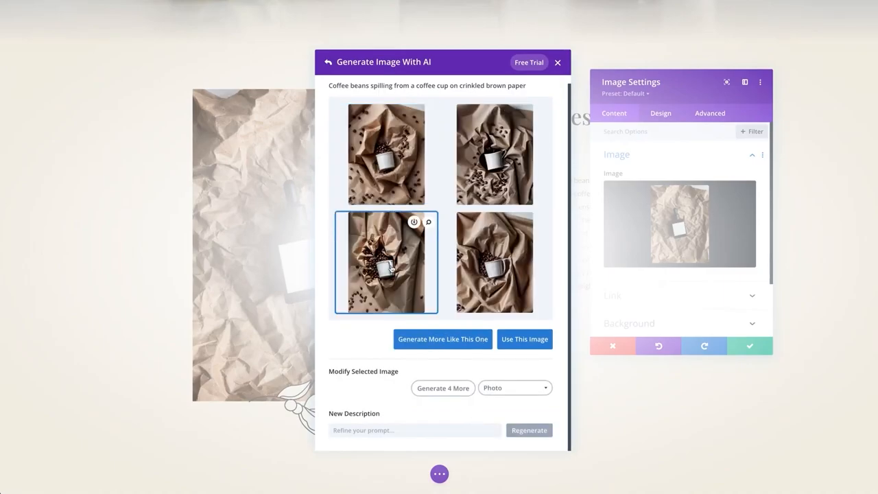
left_click(558, 62)
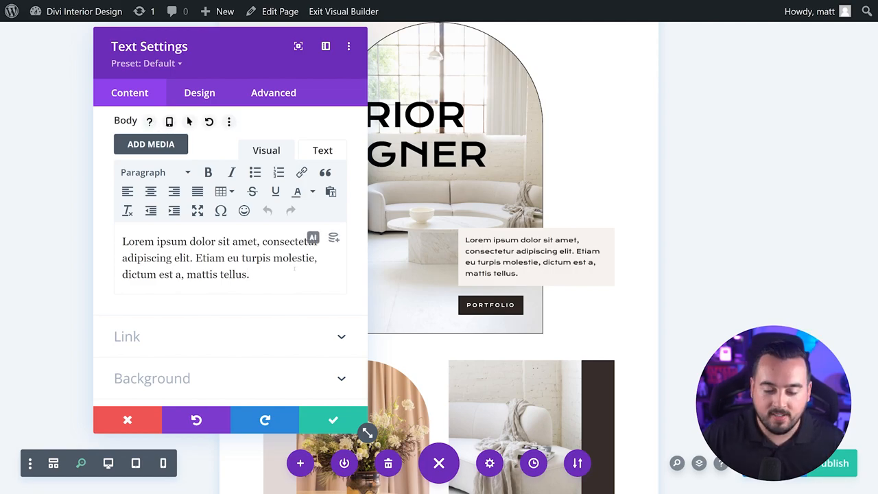
- Open the AI writing menu on the Text module's Body editor
left_click(313, 237)
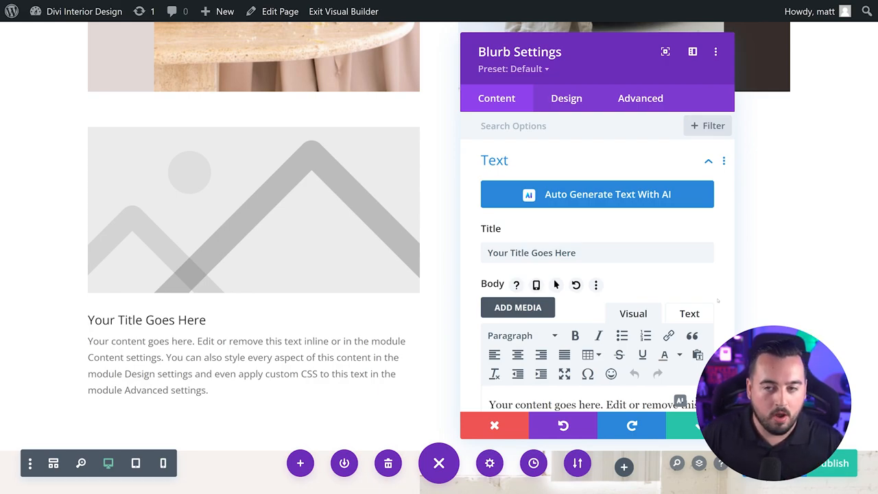
- Open AI writing for the blurb body, then AI image generation for its image
scroll("down", 3)
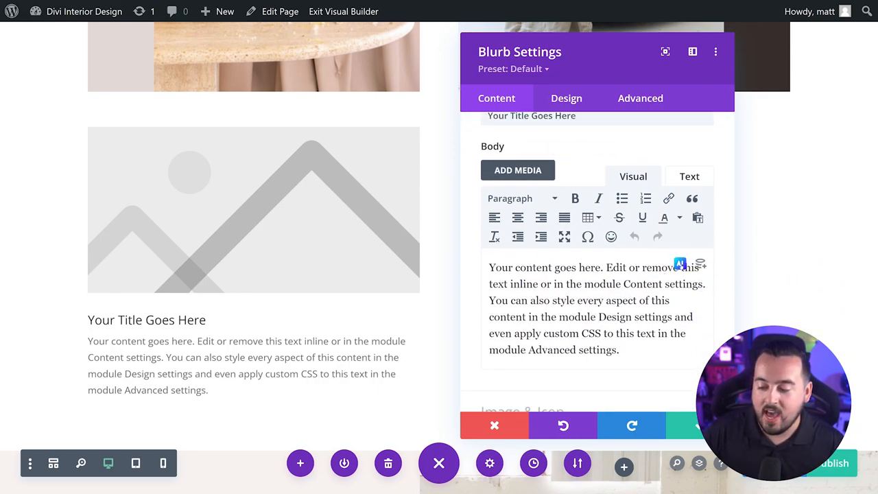
mouse_move(493, 146)
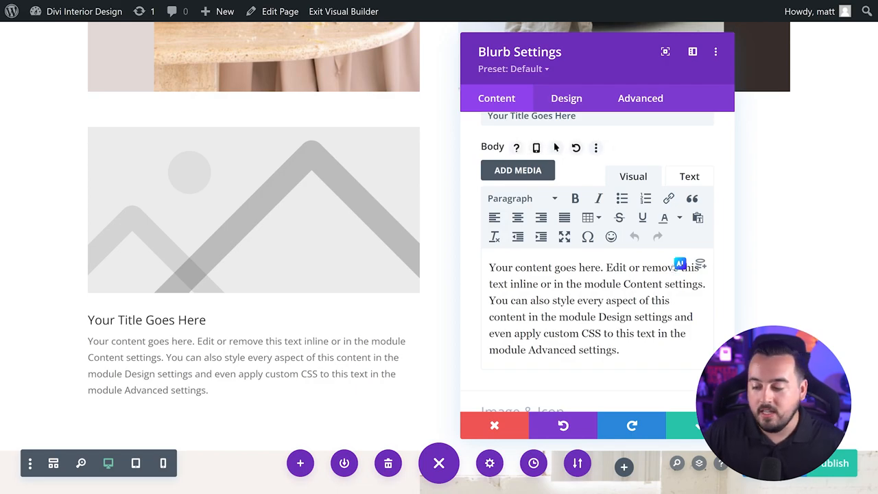
left_click(679, 263)
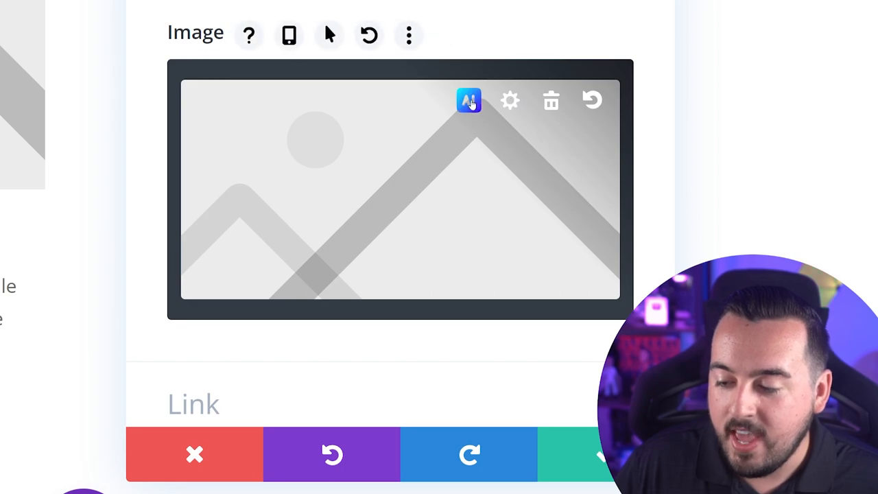
left_click(469, 100)
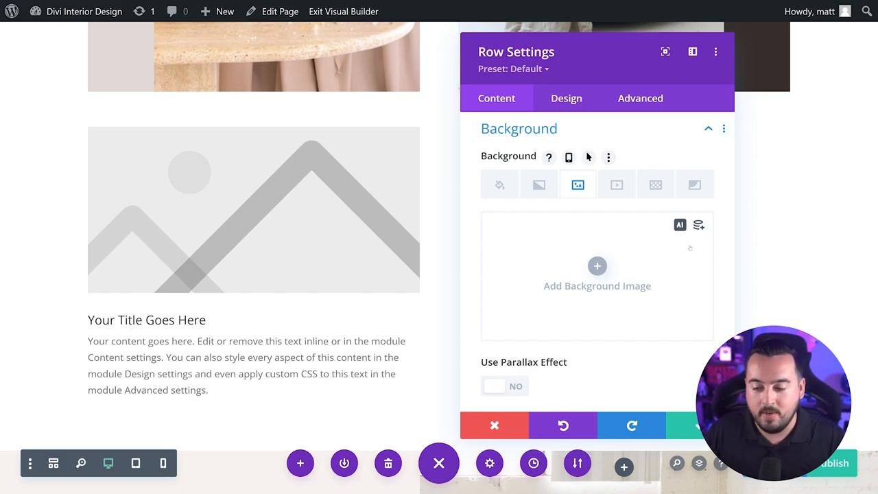
- Start AI image generation on the row's Add Background Image field
left_click(494, 426)
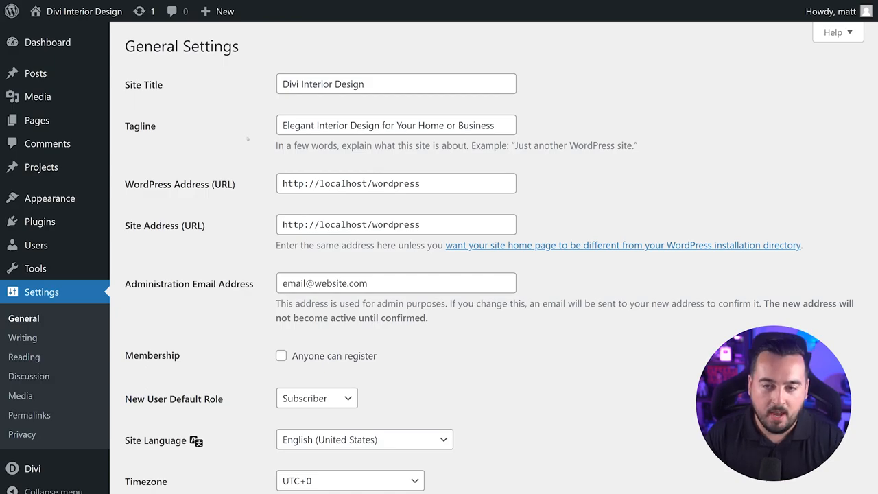
mouse_move(341, 98)
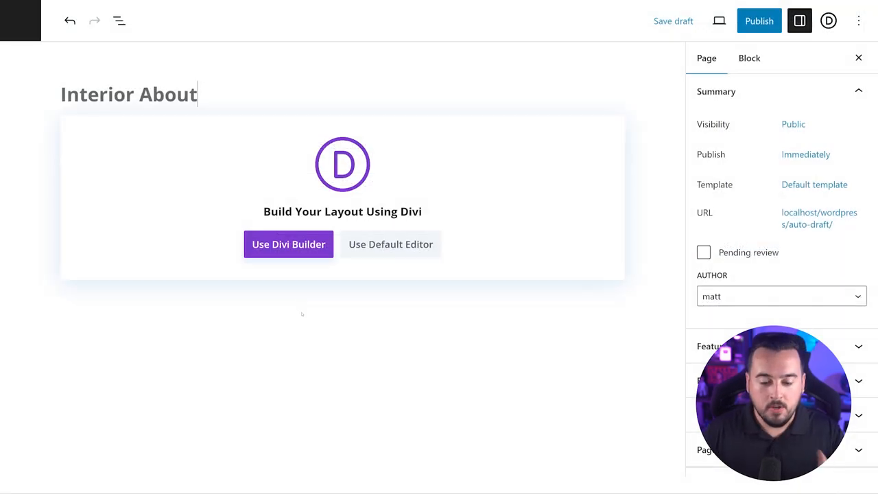
- Switch the Interior About page to Divi Builder and build from scratch
left_click(288, 244)
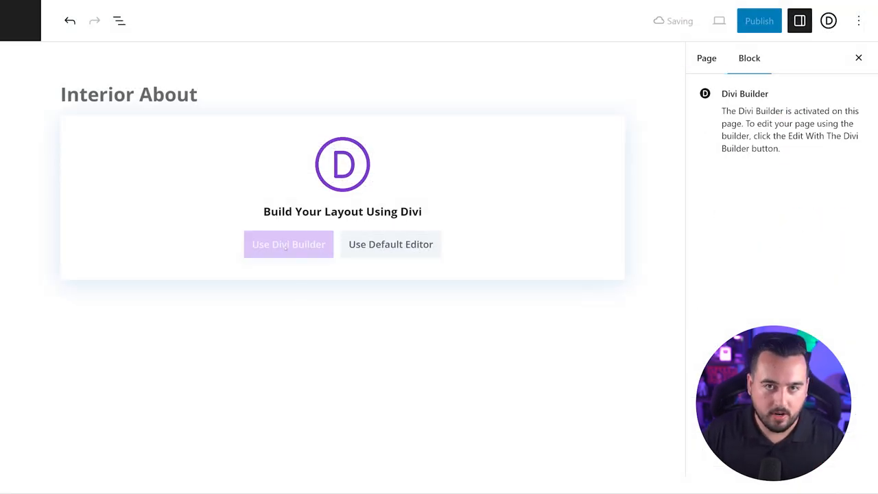
left_click(288, 245)
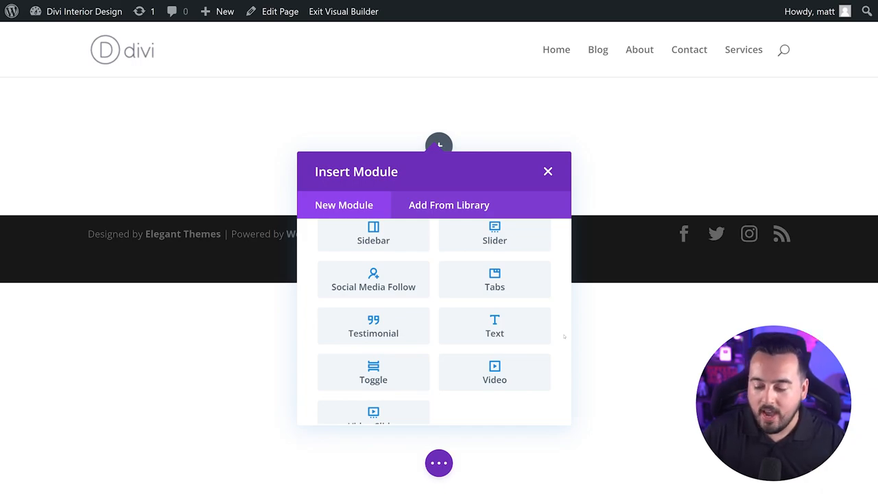
- Add a Text module and generate welcome copy naming Divi Interior Design with AI
left_click(495, 326)
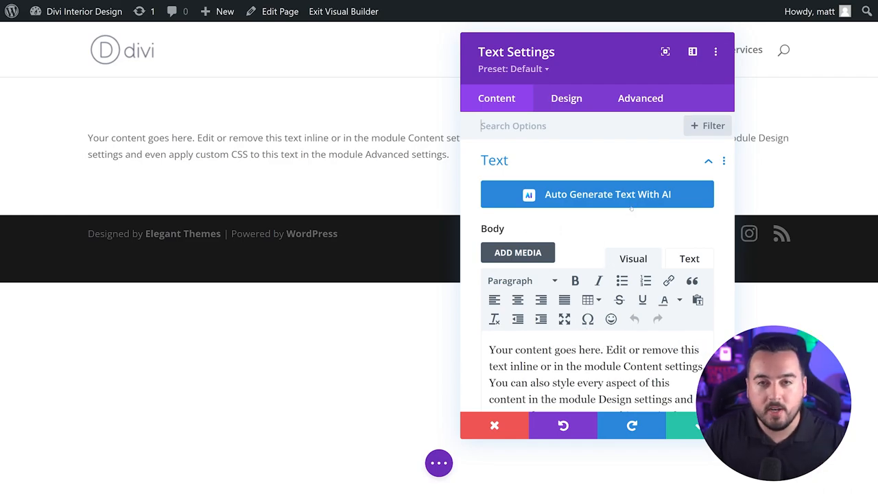
left_click(595, 194)
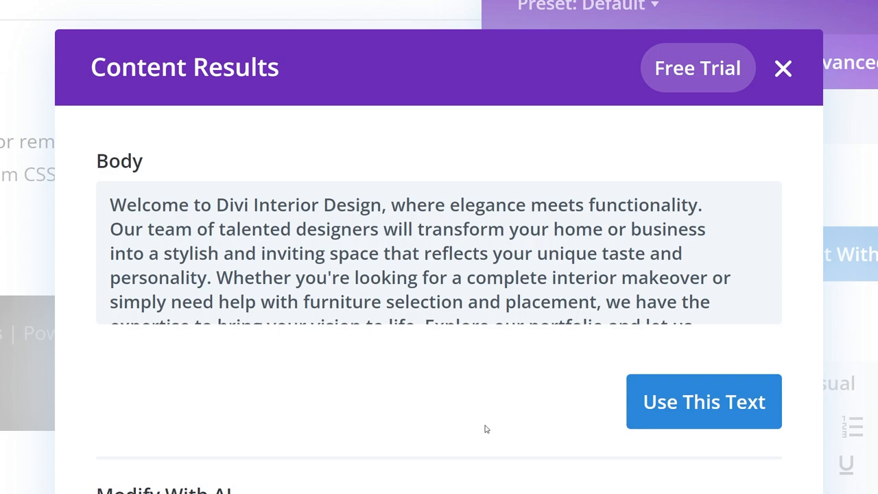
mouse_move(463, 363)
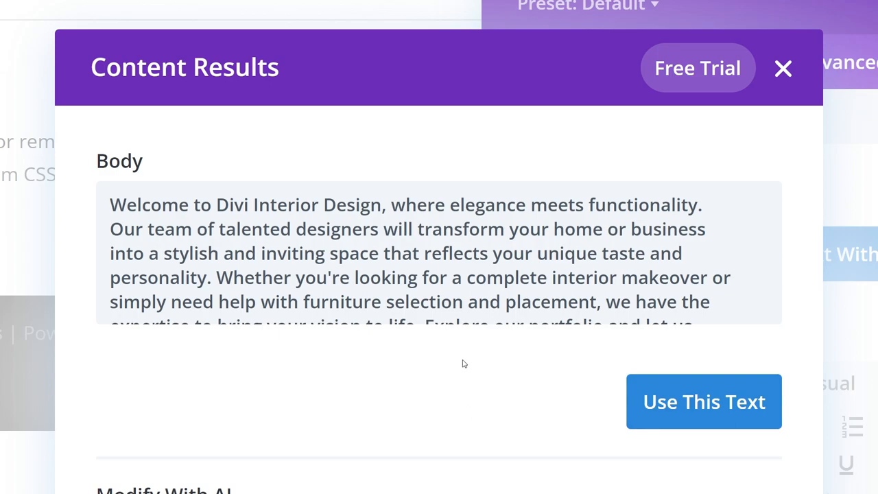
double_click(298, 204)
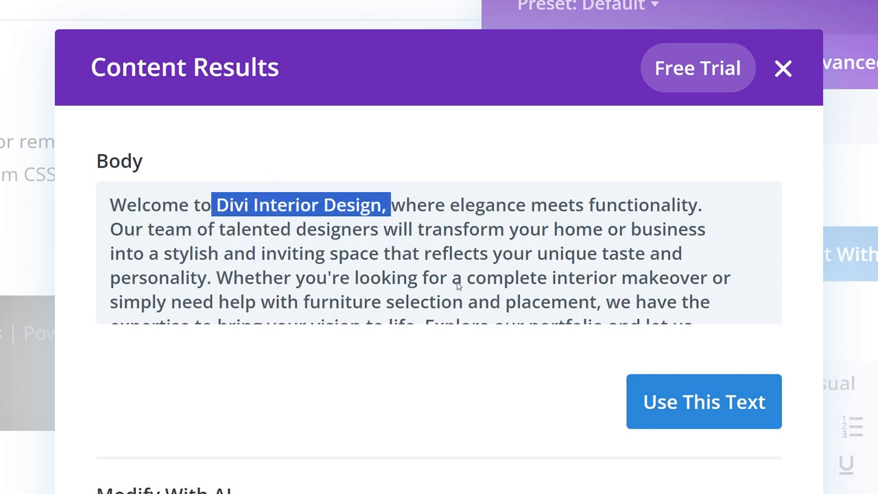
left_click(473, 379)
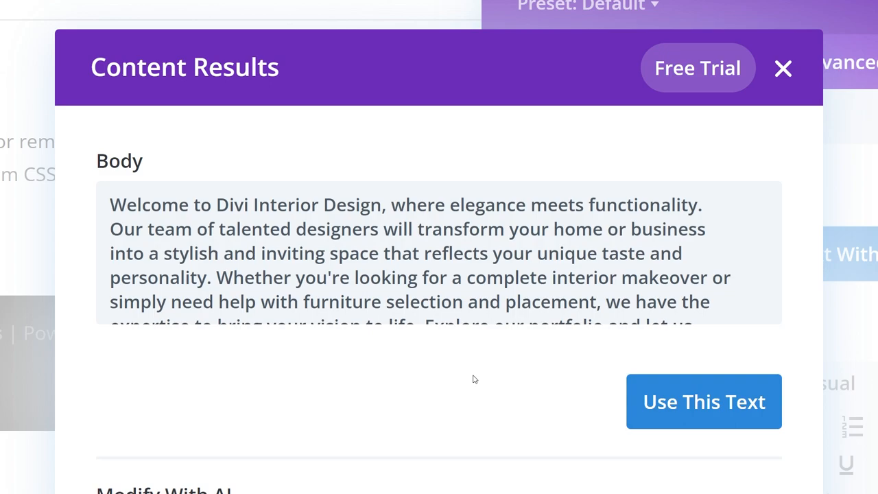
- Apply the AI welcome text, then add an AI-generated living room image
left_click(782, 68)
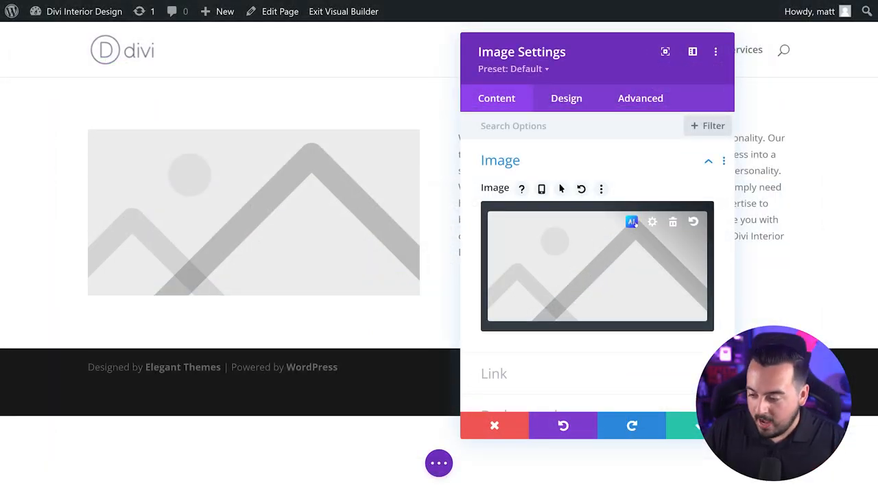
left_click(631, 221)
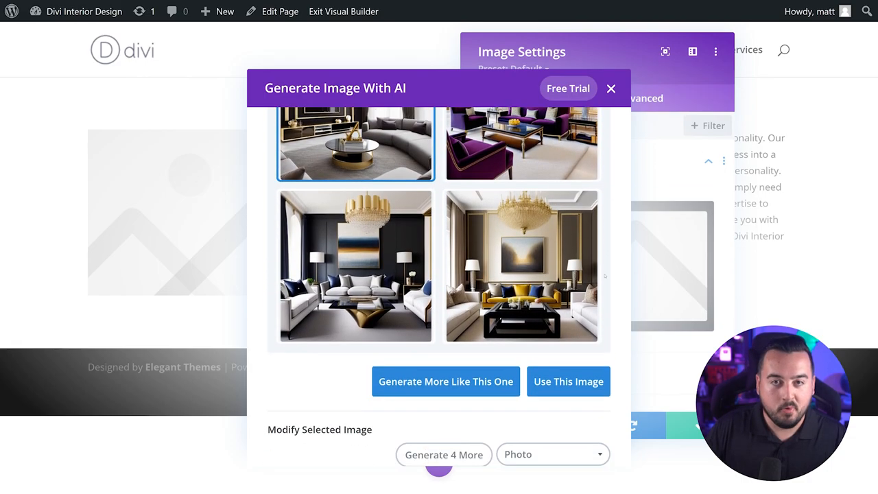
left_click(568, 382)
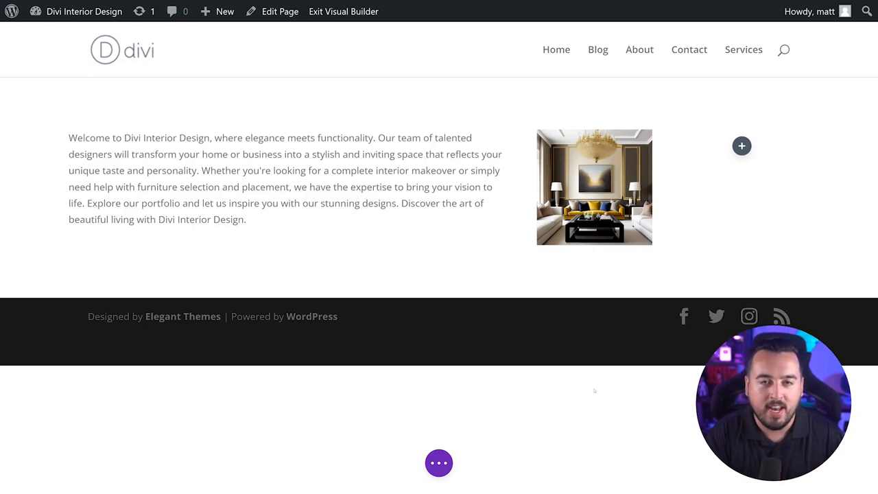
- Add an Email Optin module below the welcome section and start AI text generation
left_click(740, 145)
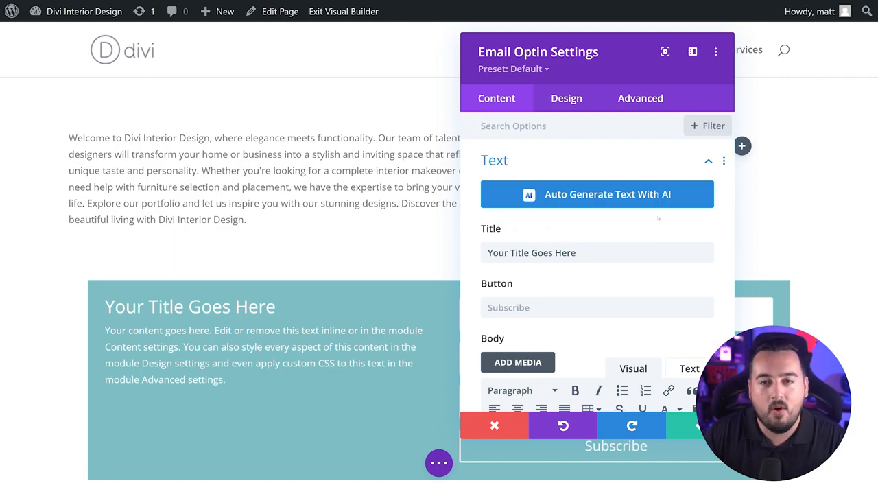
left_click(596, 195)
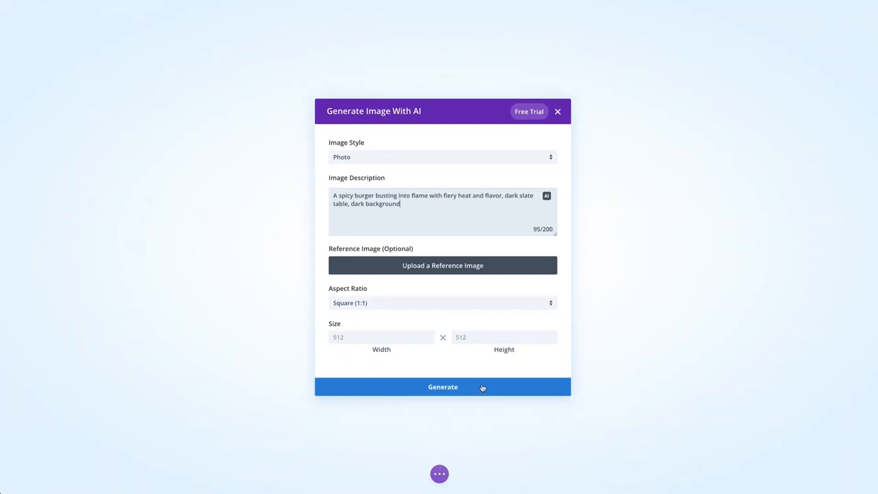
- Generate flaming spicy burger images and select one of the four results
left_click(442, 387)
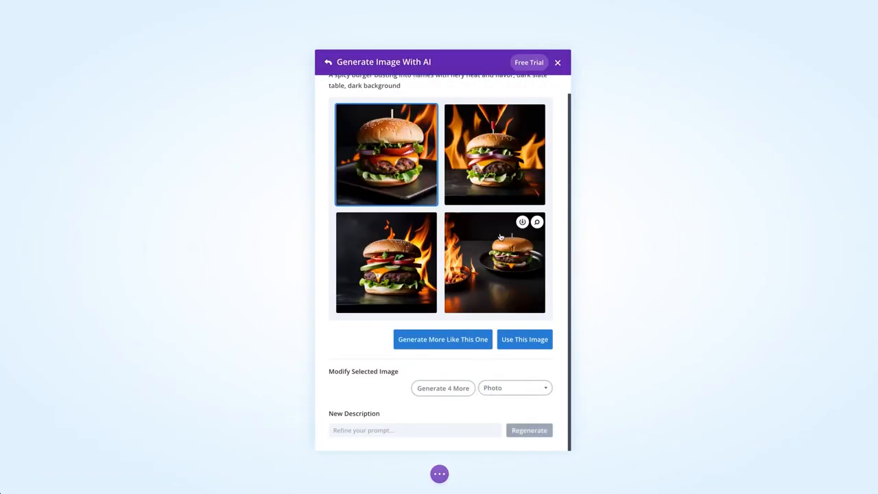
left_click(443, 339)
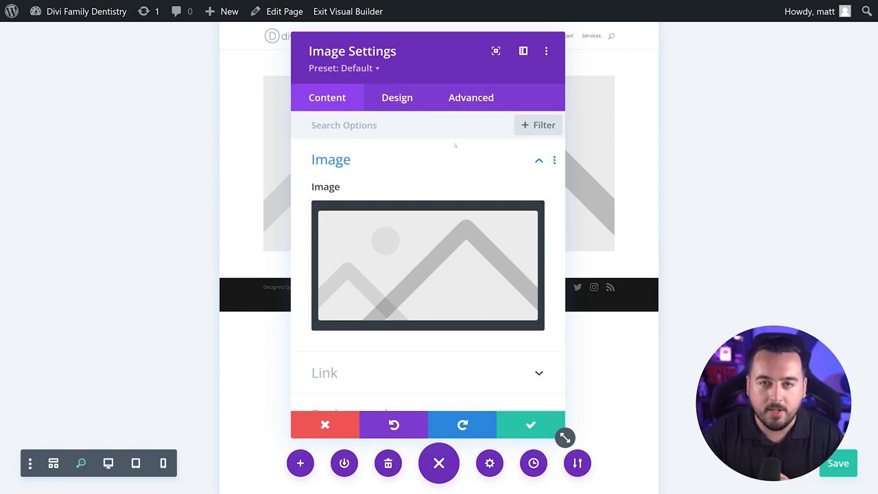
mouse_move(470, 168)
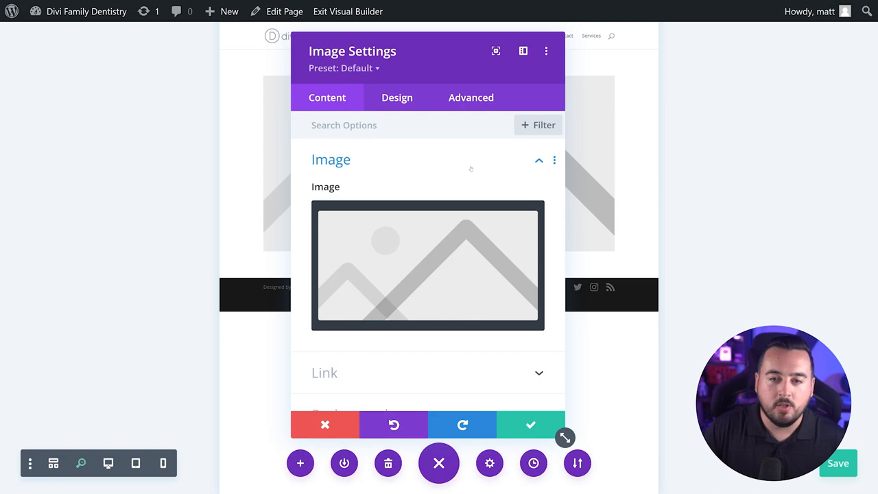
mouse_move(434, 236)
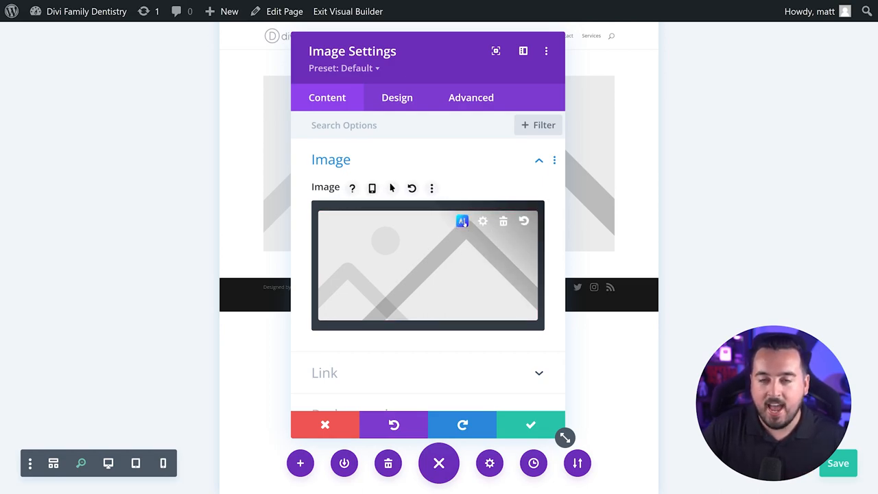
- Auto-generate four dental waiting room images for the empty image module
left_click(462, 221)
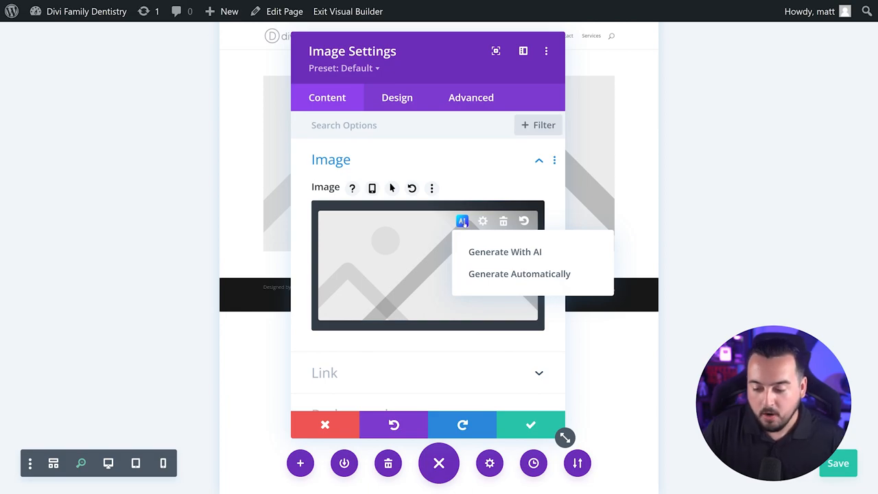
mouse_move(520, 273)
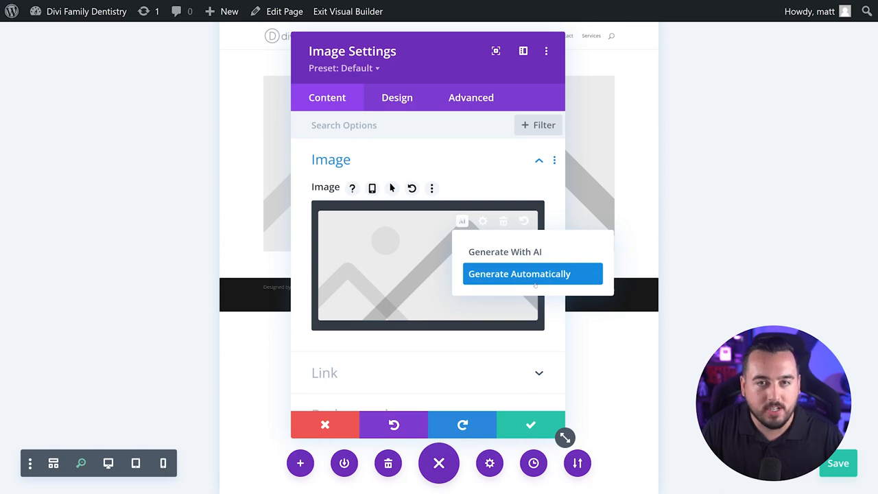
left_click(519, 274)
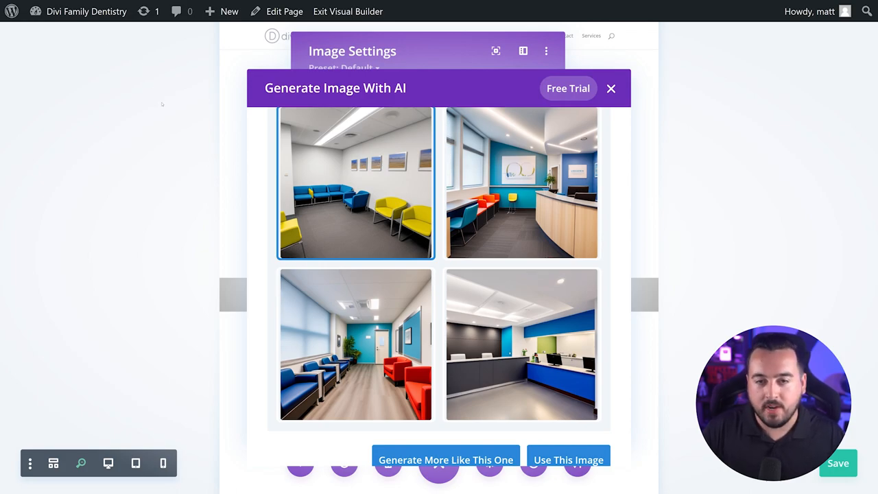
mouse_move(146, 88)
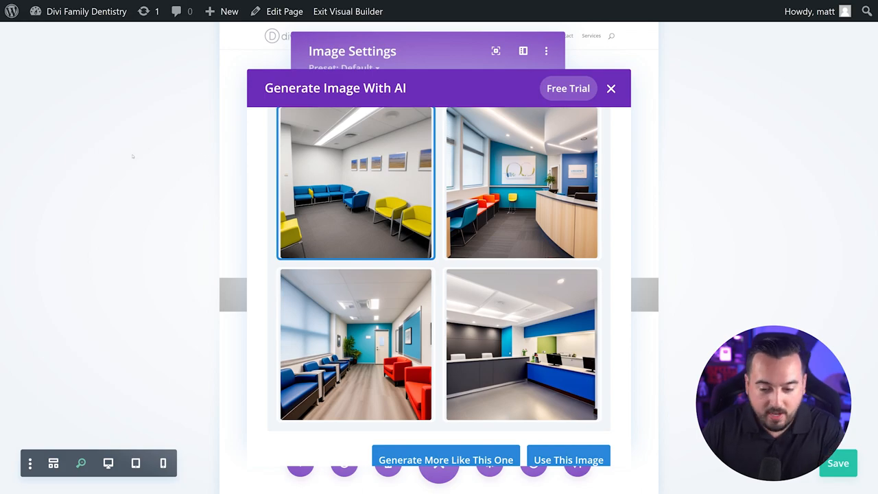
- Generate portraits from 'a portrait of a female hygienist, blue scrubs, portrait lens' and browse results
left_click(610, 87)
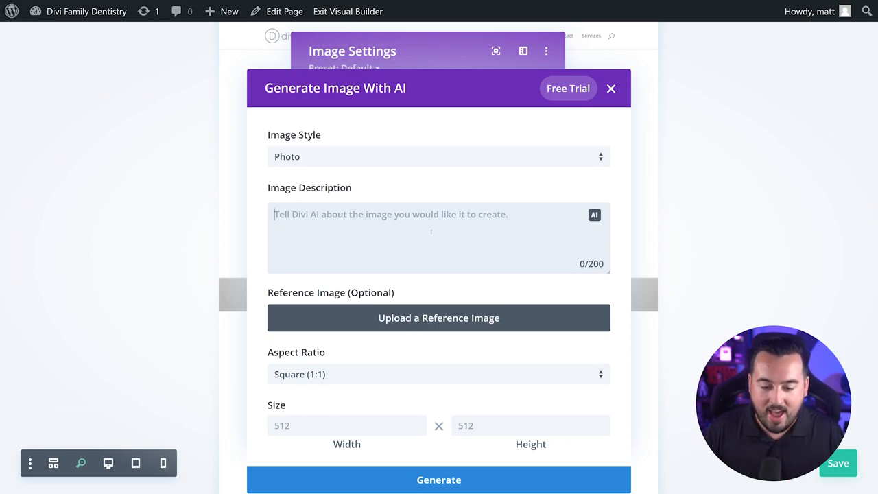
type("a portrait of a female hygienist, blue scrubs, portrait lens")
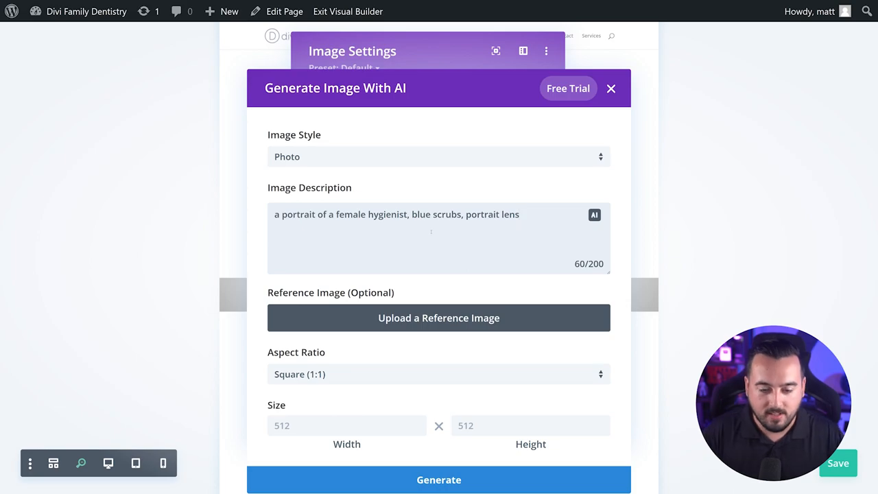
left_click(438, 480)
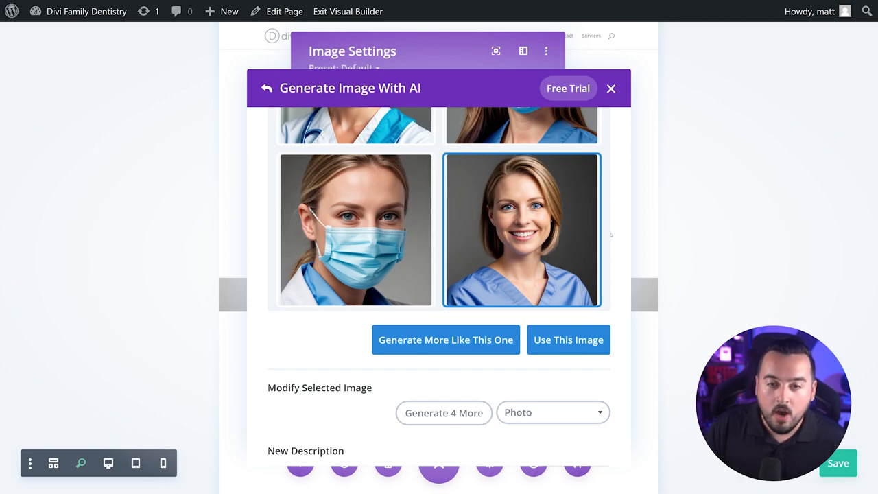
scroll("down", 3)
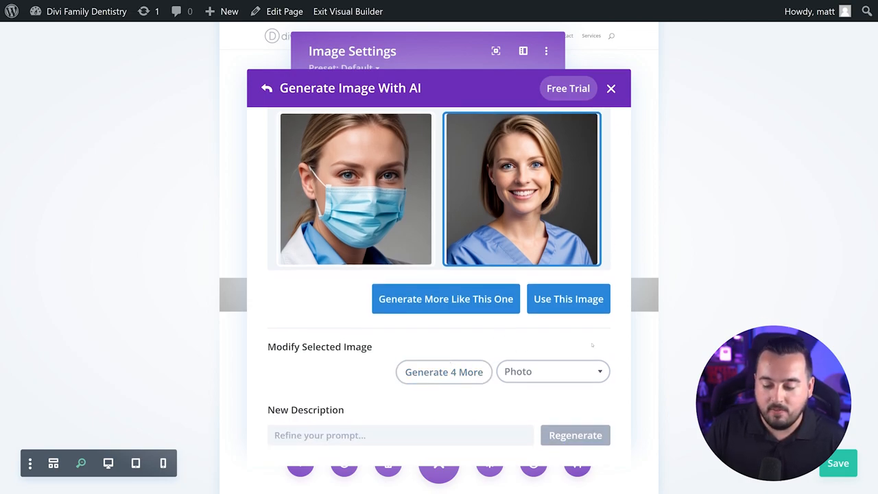
left_click(267, 88)
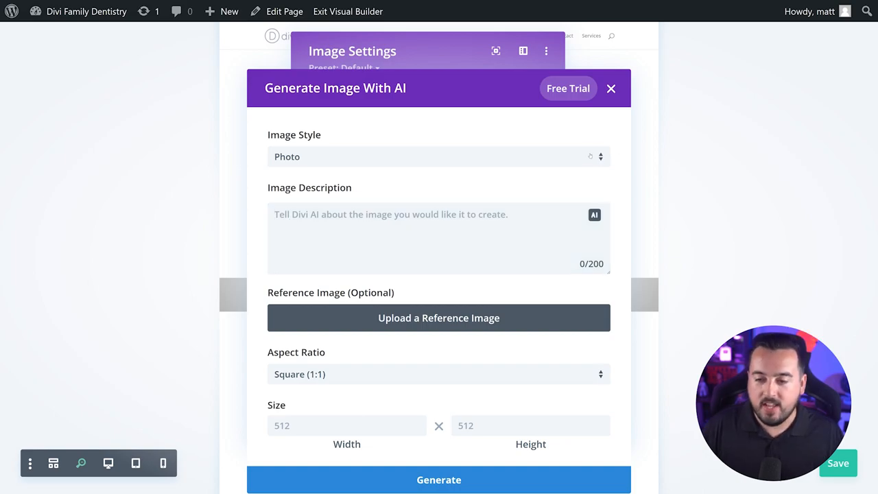
- Browse the Image Style list, from photo to anime and cartoon, keeping Photo
left_click(440, 157)
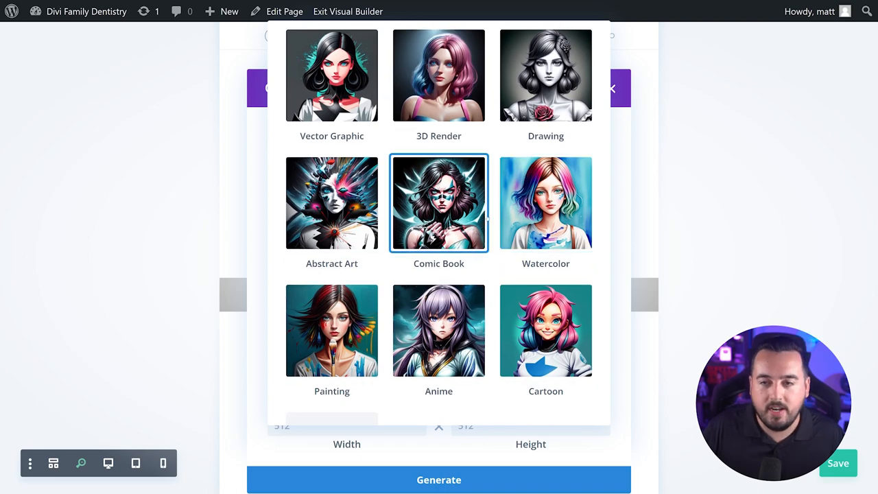
scroll("up", 3)
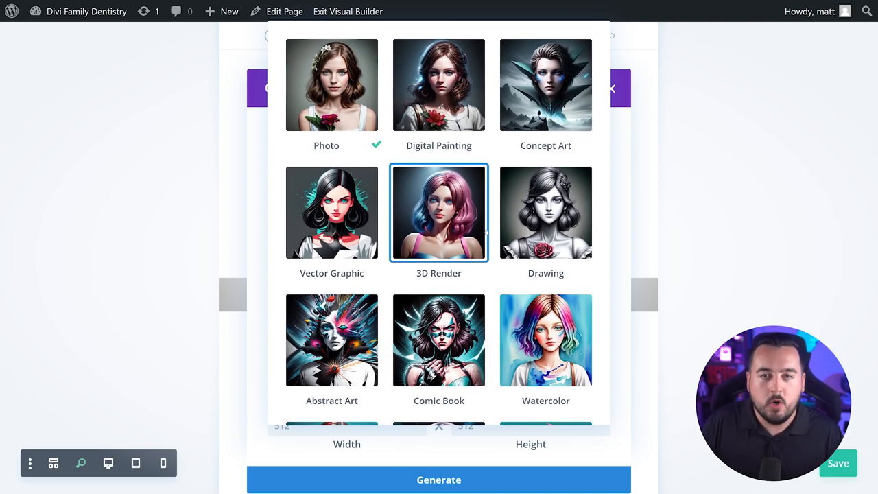
left_click(546, 212)
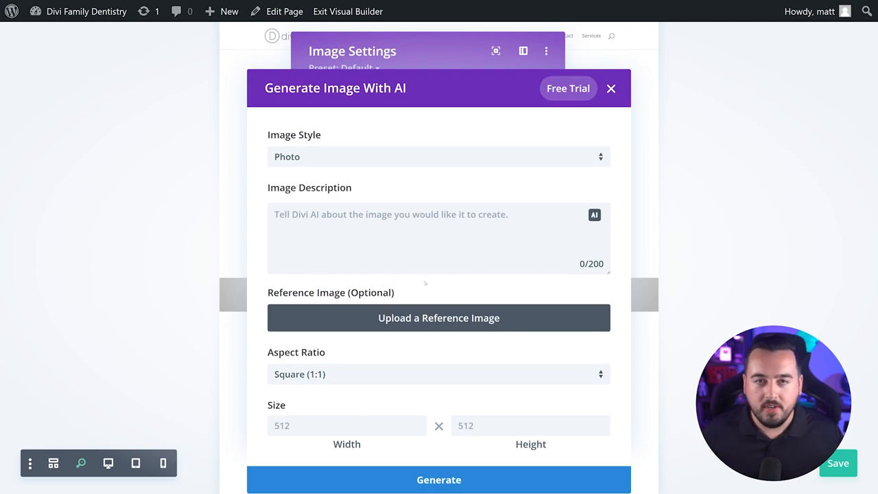
- Generate coffee images guided by the crinkled paper reference at 30% influence
type("Cof")
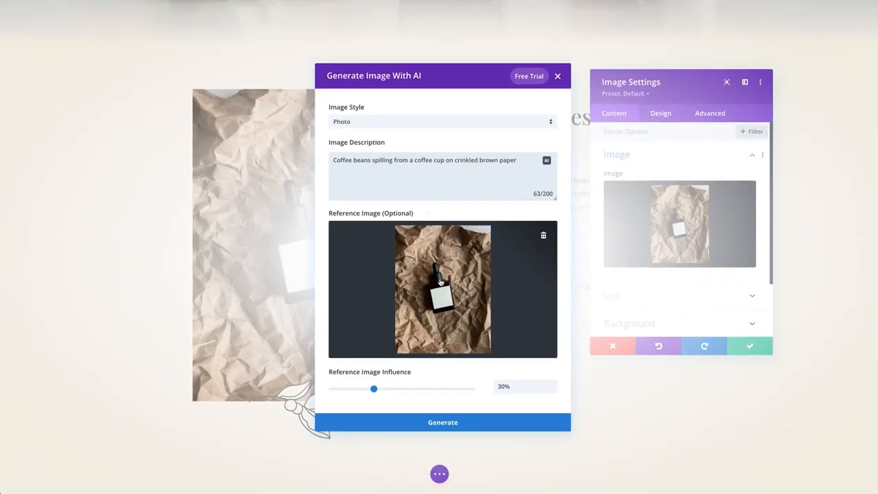
left_click(443, 422)
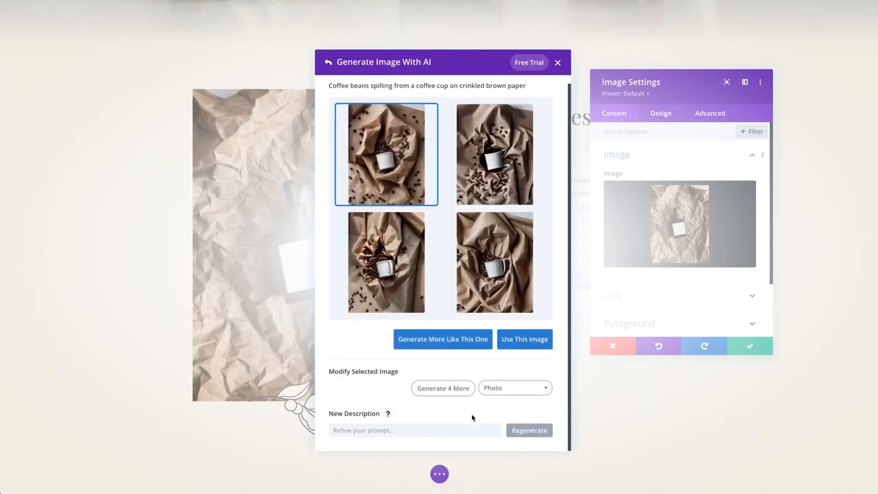
left_click(524, 338)
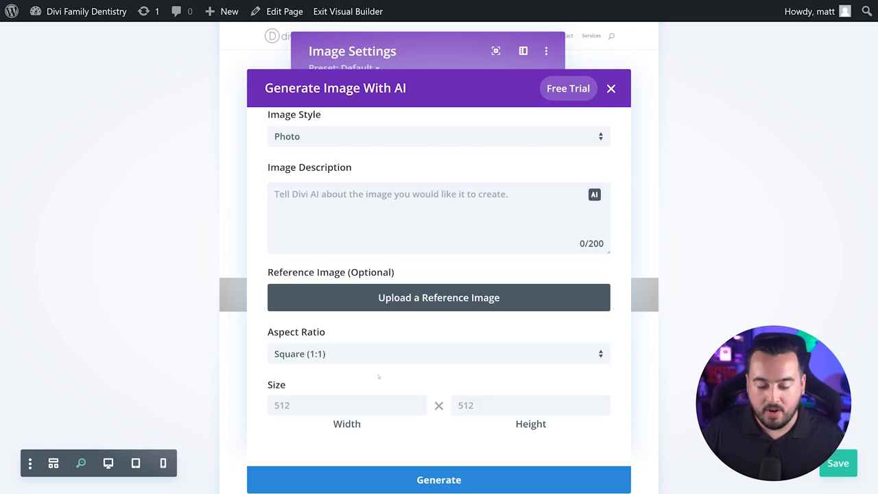
- Insert the generated bedroom photo into the image module
left_click(438, 353)
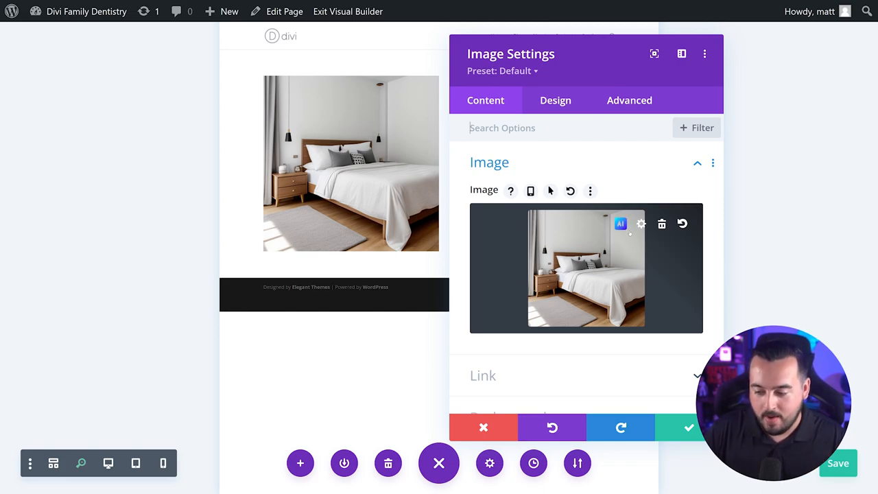
left_click(621, 224)
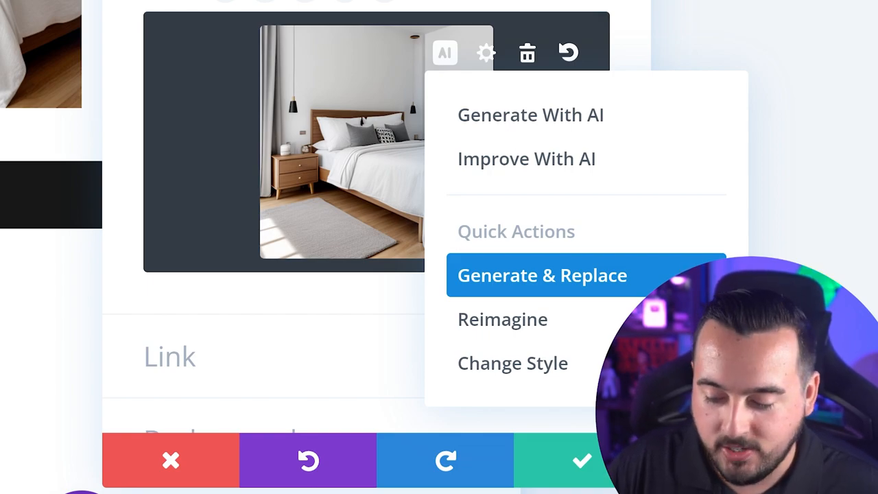
mouse_move(502, 319)
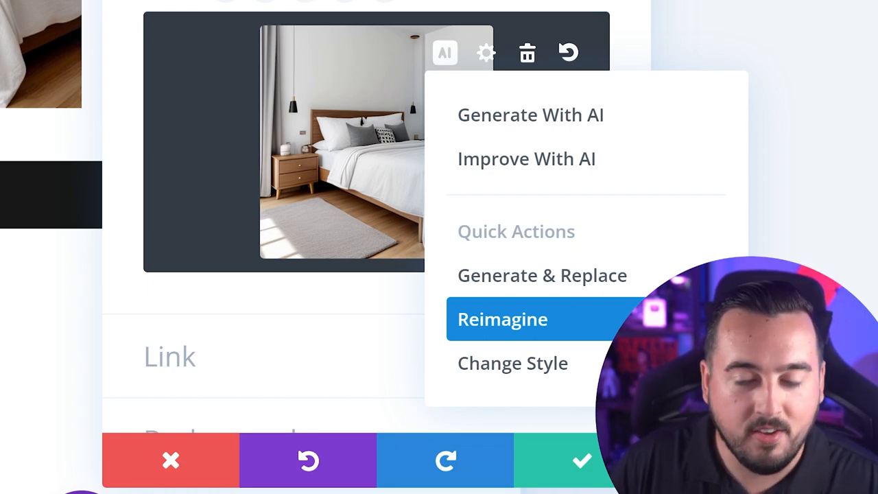
left_click(512, 363)
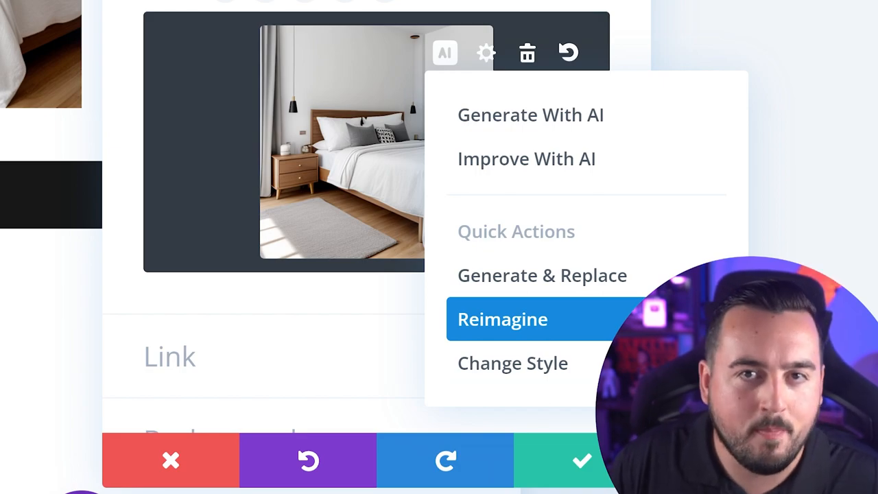
left_click(503, 319)
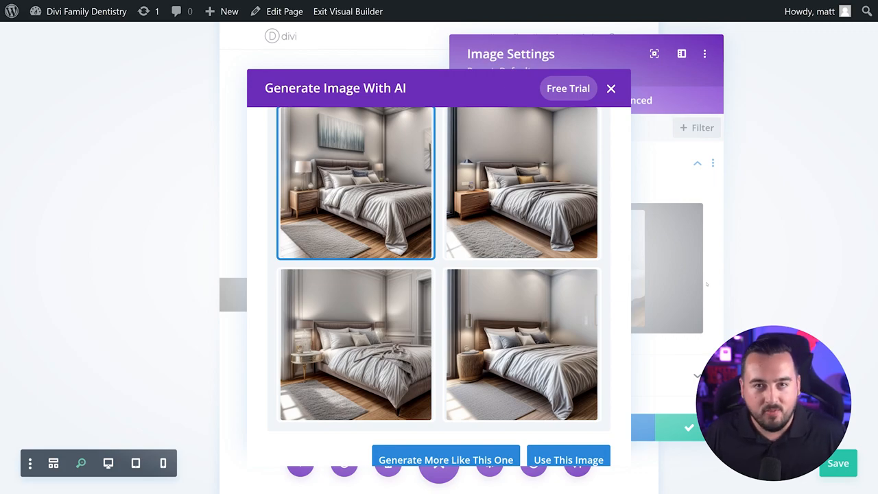
left_click(568, 459)
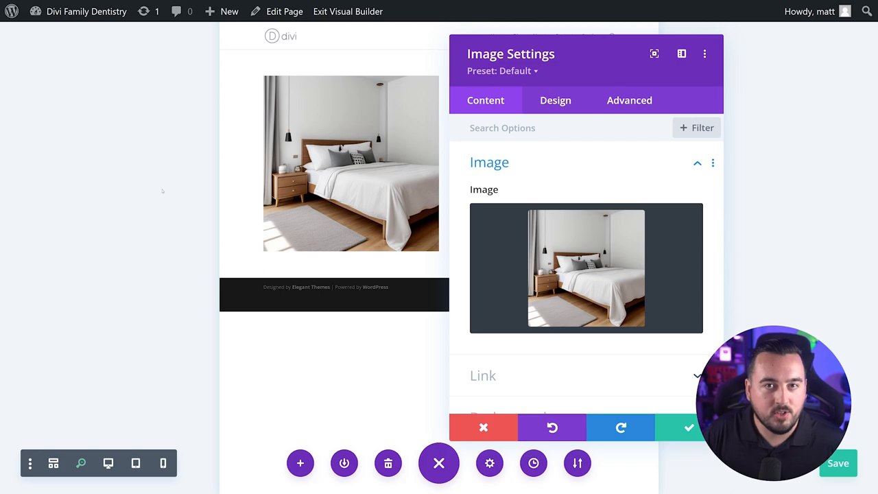
- Improve the bedroom image with the prompt 'add blue throughout the bedroom'
left_click(620, 224)
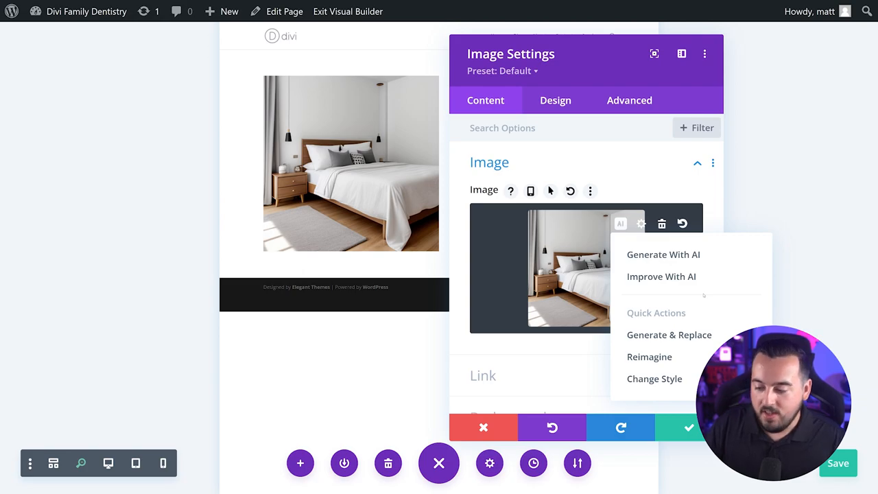
mouse_move(661, 276)
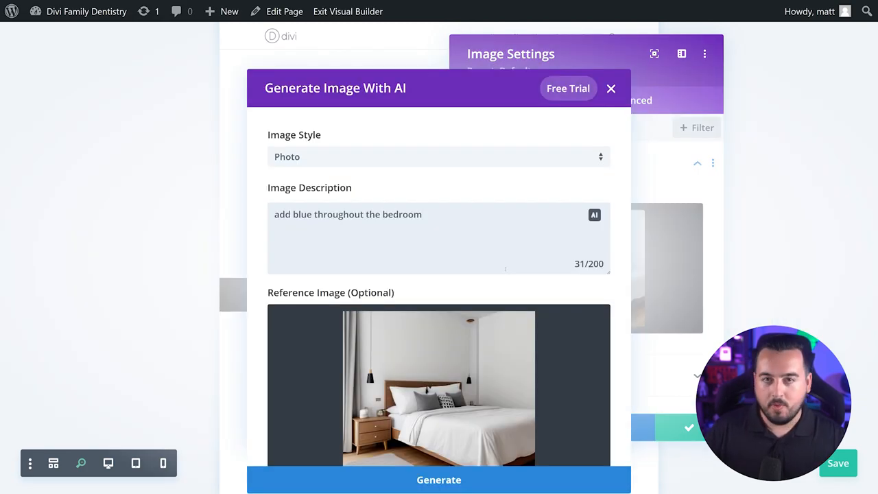
left_click(439, 479)
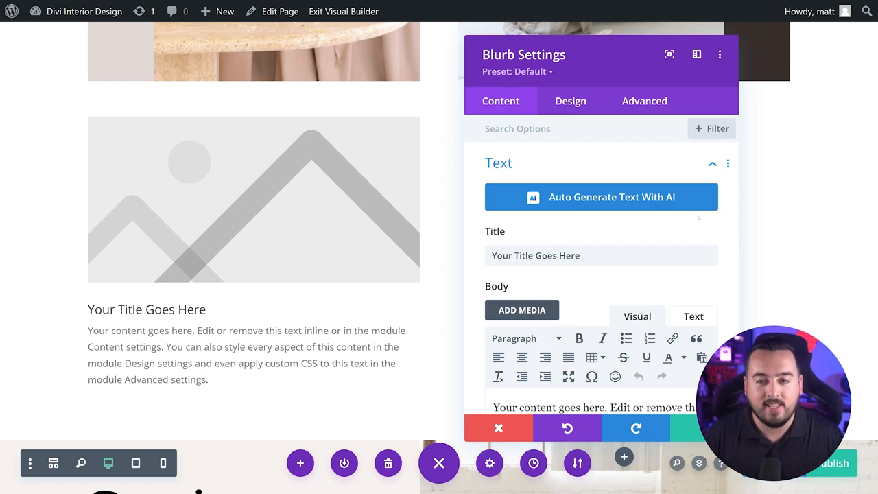
- Auto-generate a living room image and Divi Interior Design copy, then apply them to the blurb
left_click(600, 196)
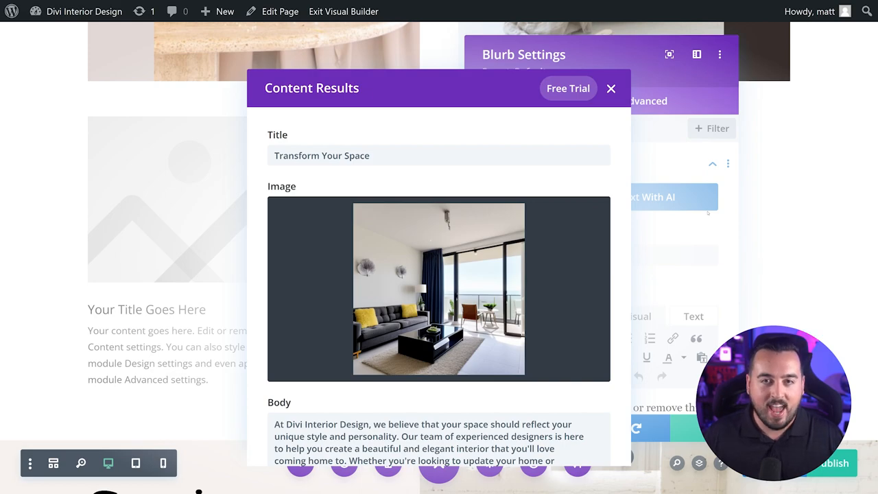
left_click(610, 88)
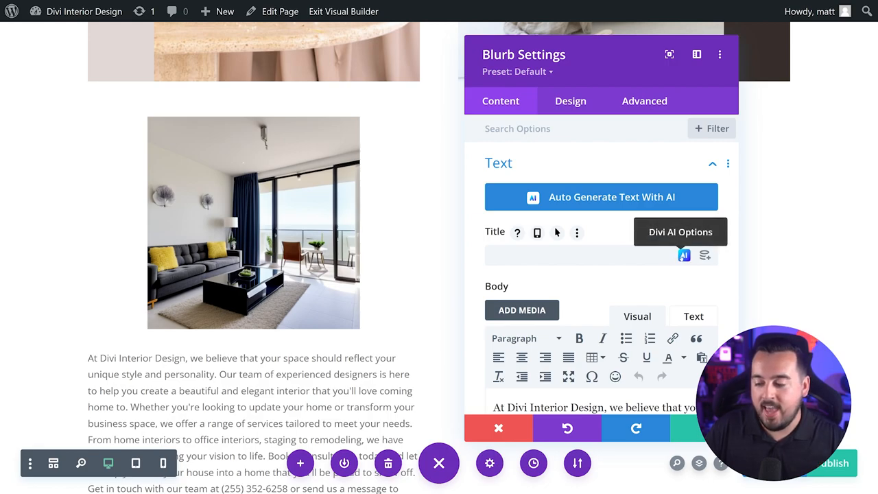
- Auto-write and apply the blurb title 'Elevate Your Space', then reopen the title's AI options
left_click(684, 255)
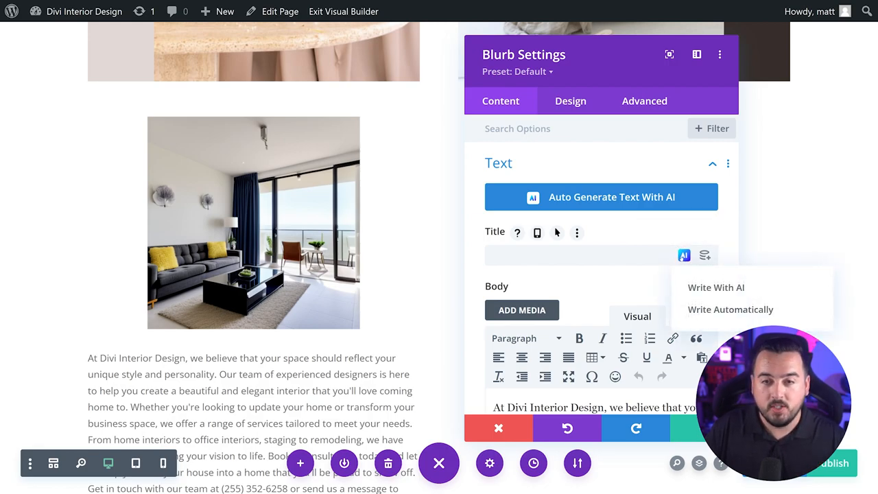
mouse_move(684, 255)
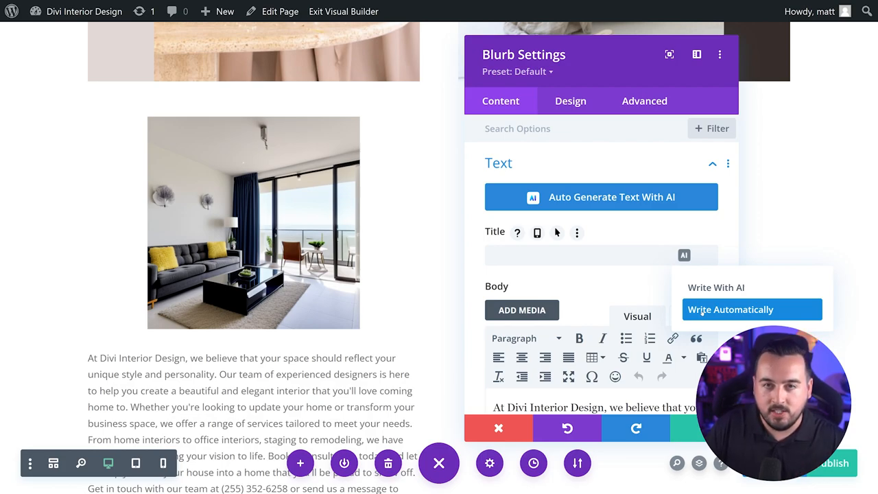
left_click(730, 309)
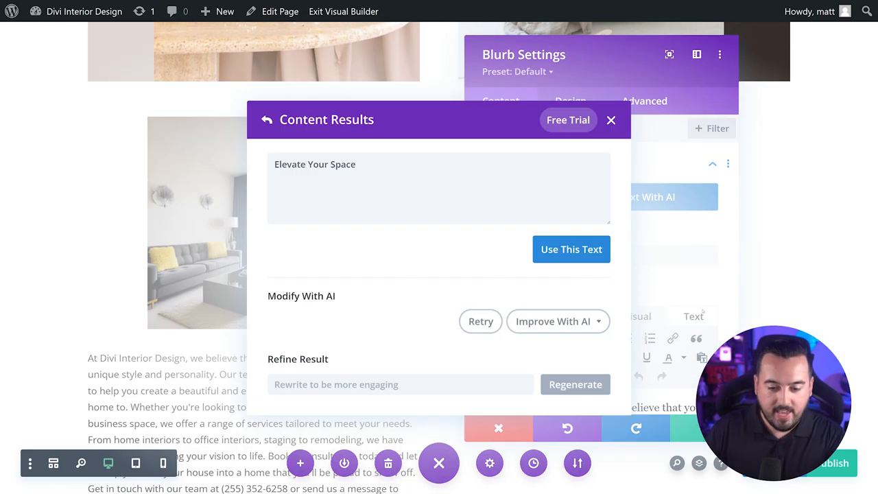
left_click(571, 249)
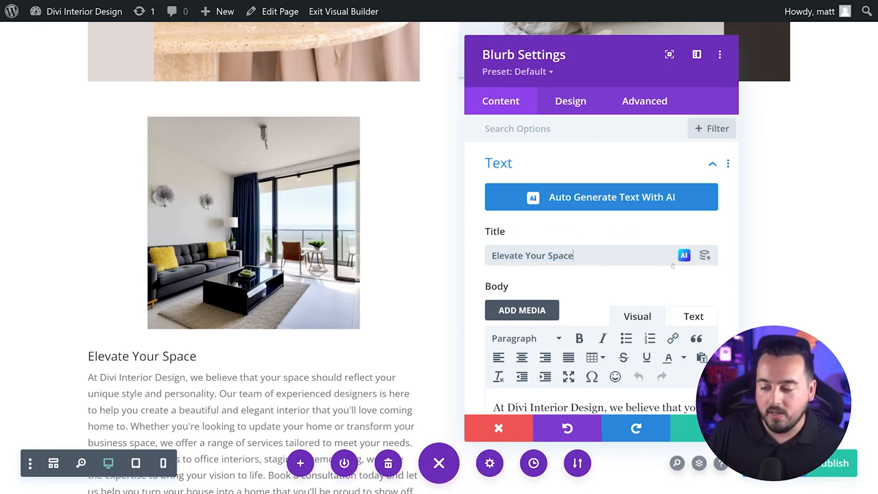
left_click(684, 255)
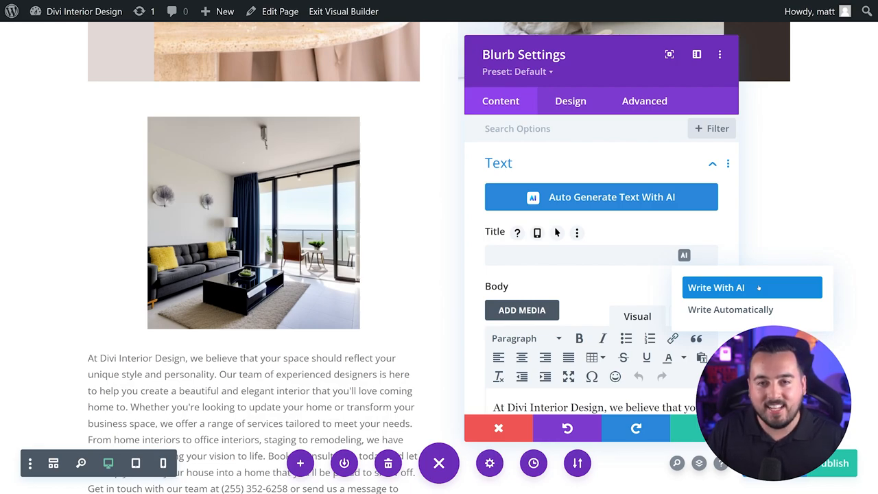
- Keep Title as content type, describe the office-productivity topic, and keep This Page Content
left_click(715, 287)
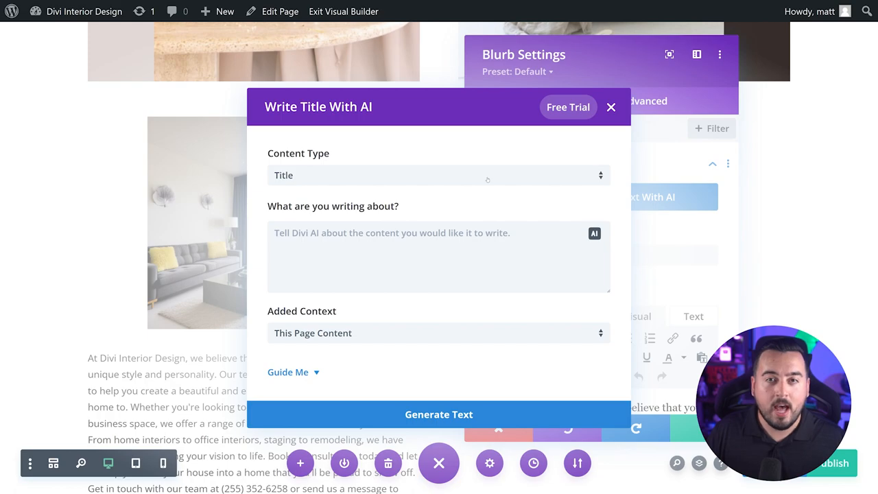
left_click(438, 175)
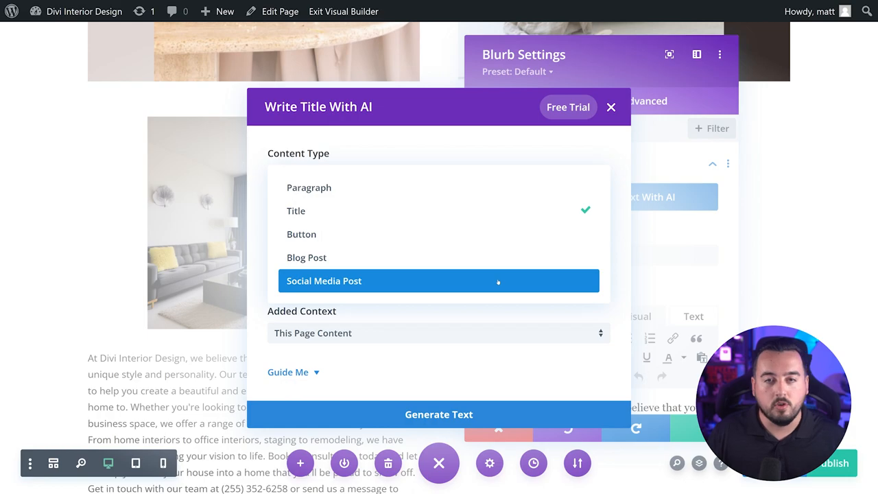
left_click(295, 211)
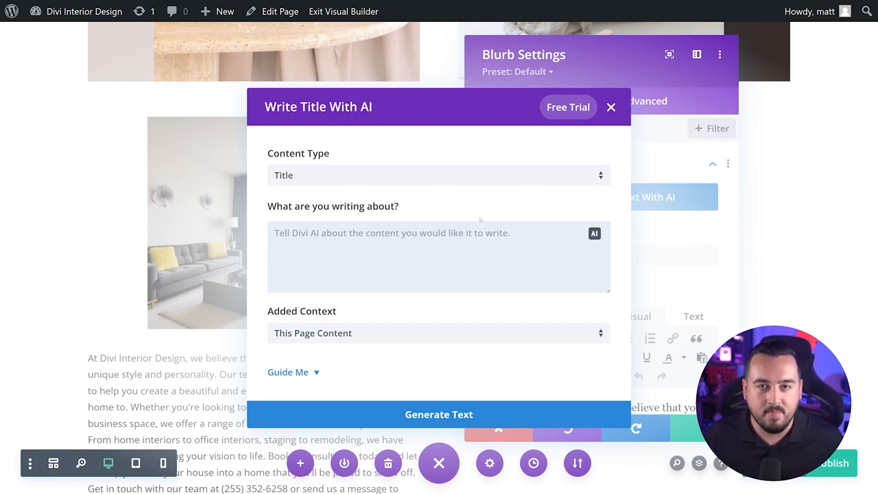
left_click(439, 257)
type("Write about how our interior design services can enhance the functionality and productivity of your office space.")
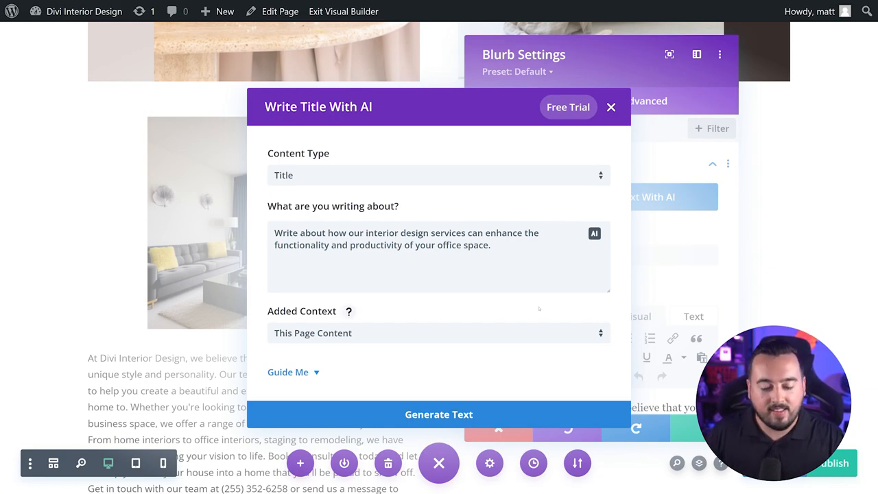
left_click(439, 333)
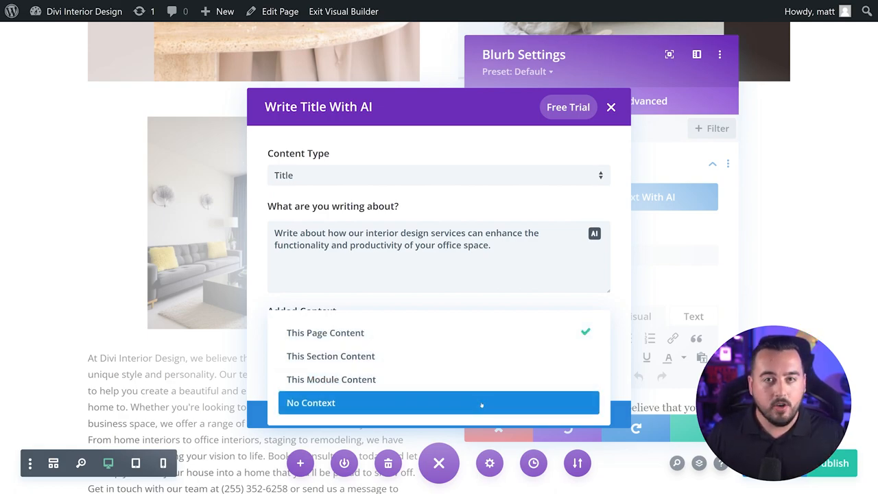
left_click(326, 332)
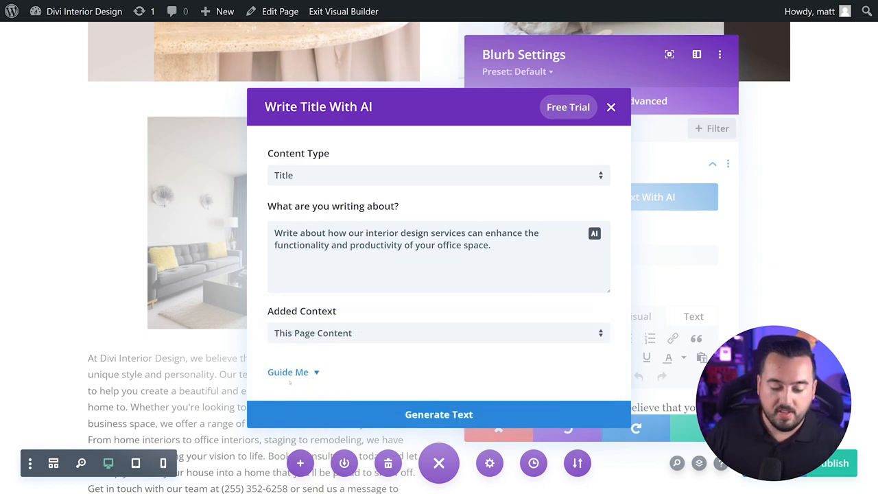
- Show Guide Me options and review tone, keywords, content length qualifiers, units and languages
left_click(288, 372)
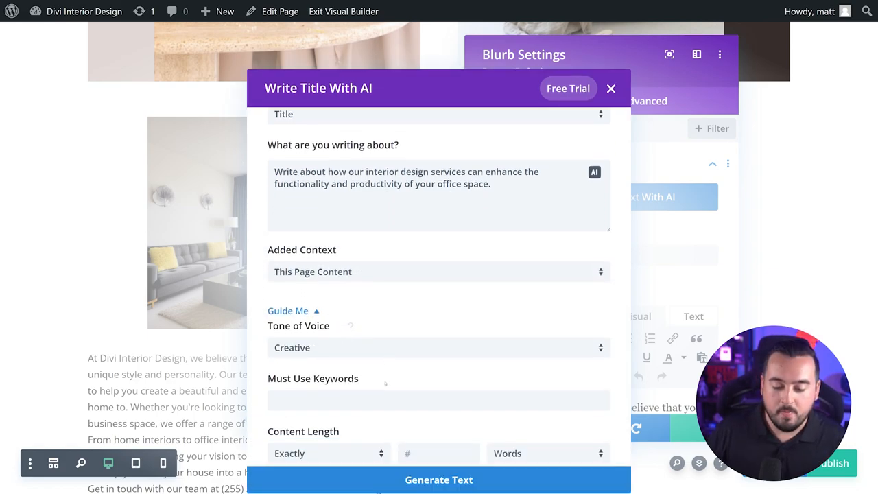
scroll("down", 3)
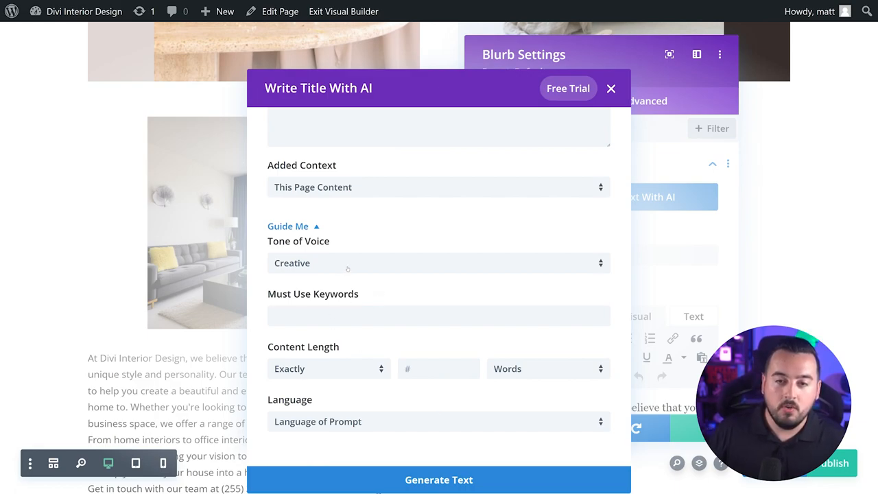
left_click(438, 263)
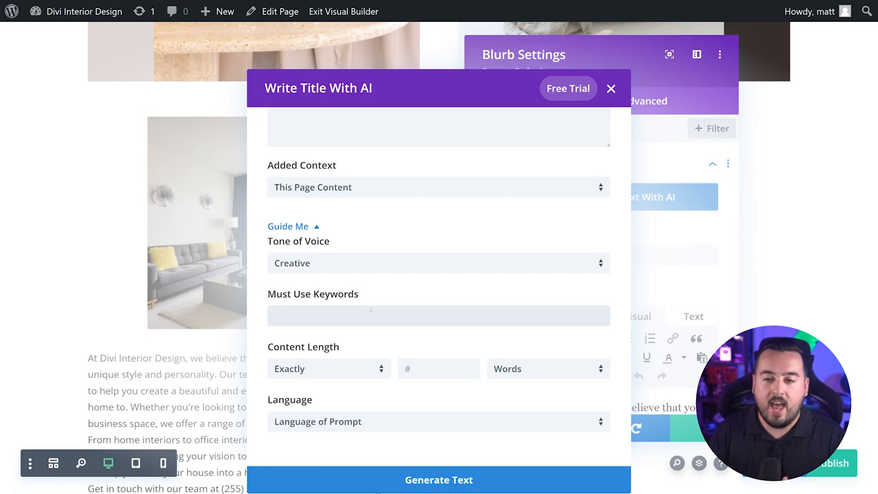
left_click(439, 315)
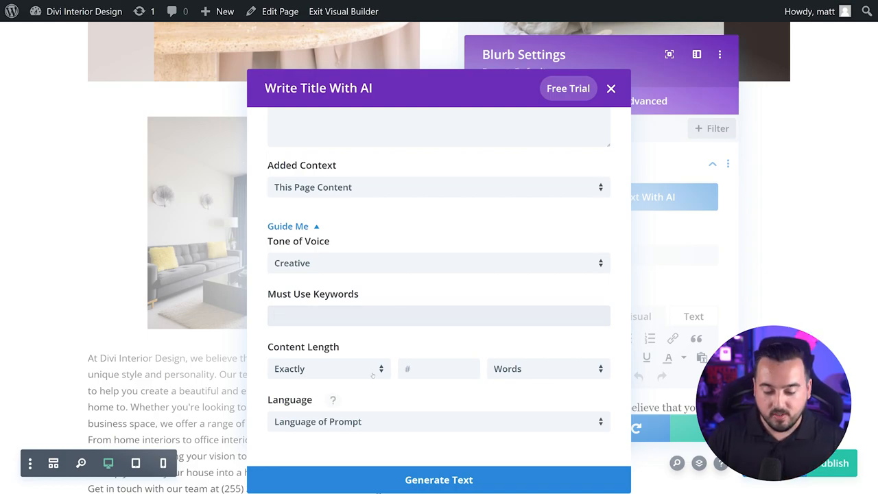
left_click(328, 368)
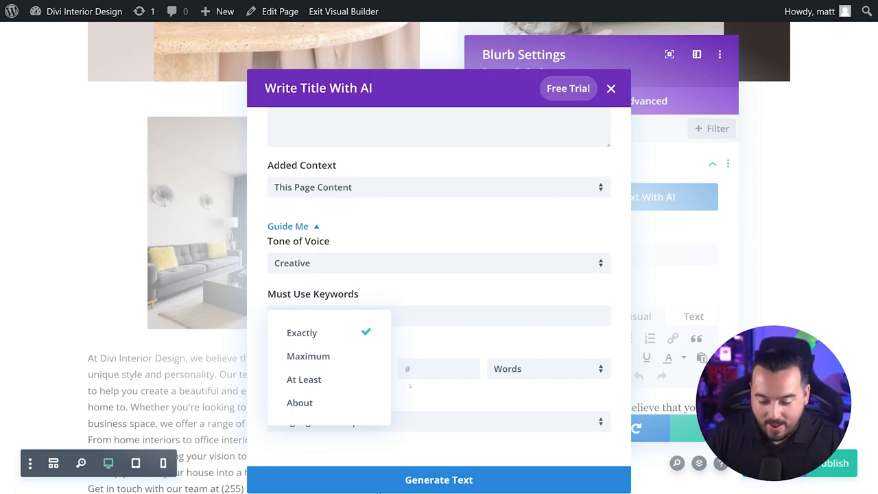
left_click(547, 368)
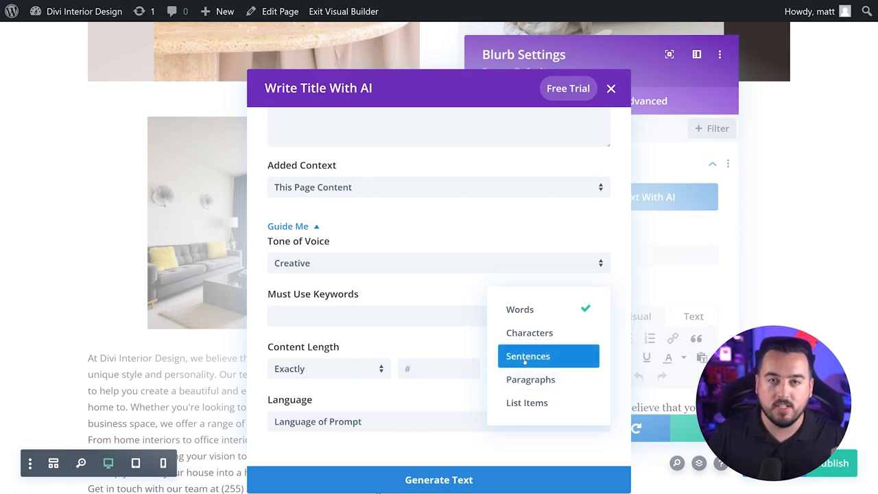
left_click(519, 309)
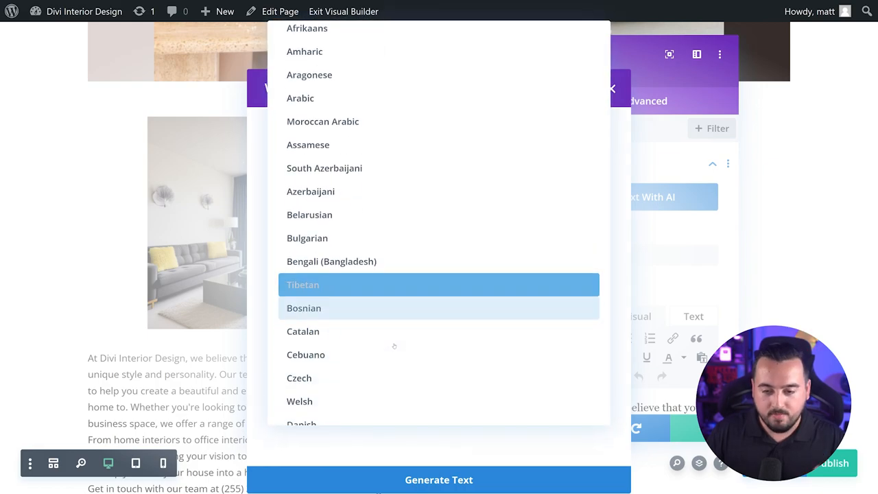
scroll("down", 3)
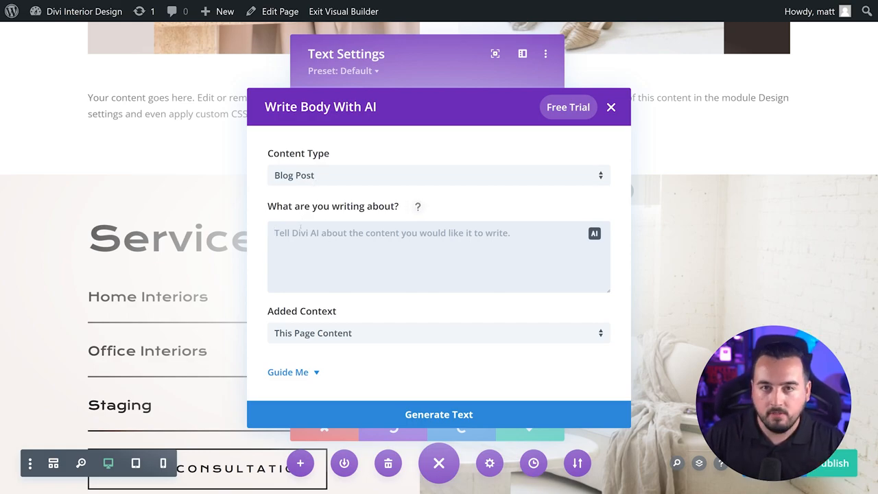
- Enter the prompt 'Write a blog post on the most popular interior design styles' with No Context
type("Write a blog post on the most popular interior design styles")
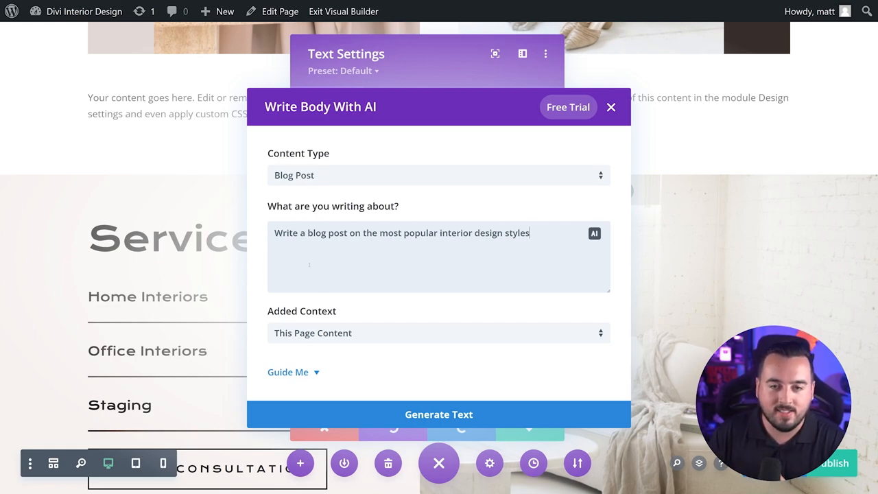
left_click(439, 333)
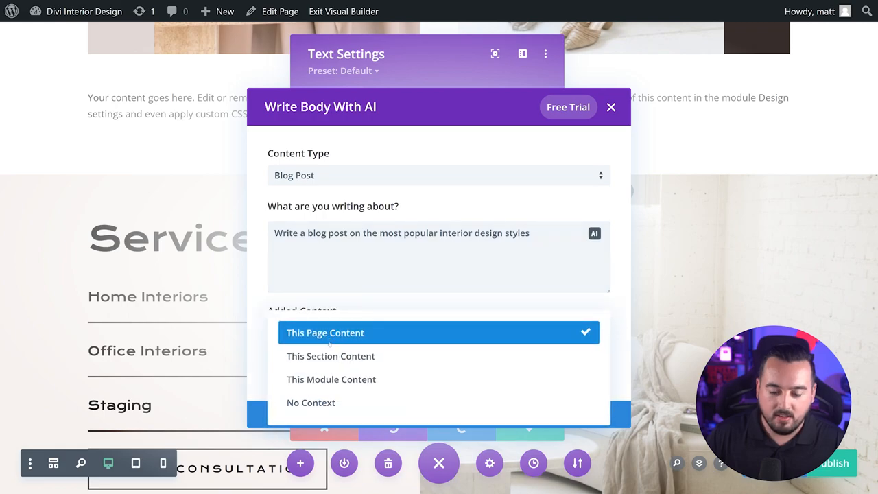
left_click(311, 403)
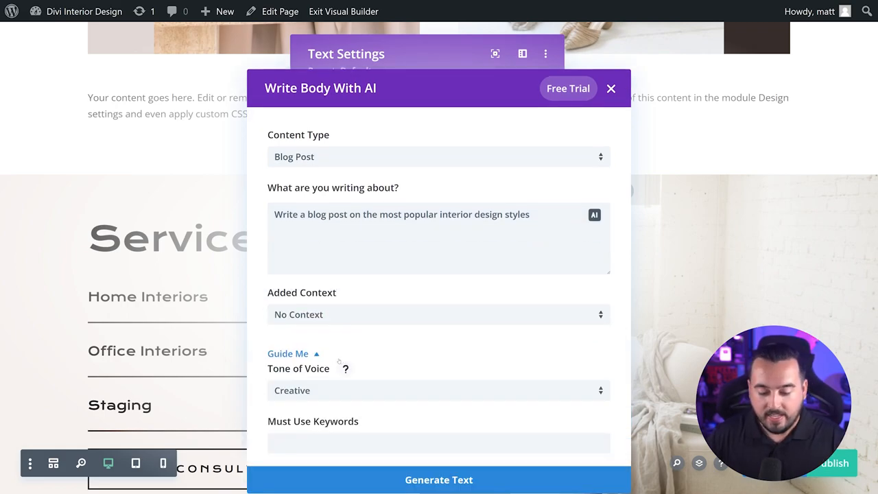
- Set Informative tone and keywords: interior design, minimalist design, interior design styles, contemporary
left_click(438, 389)
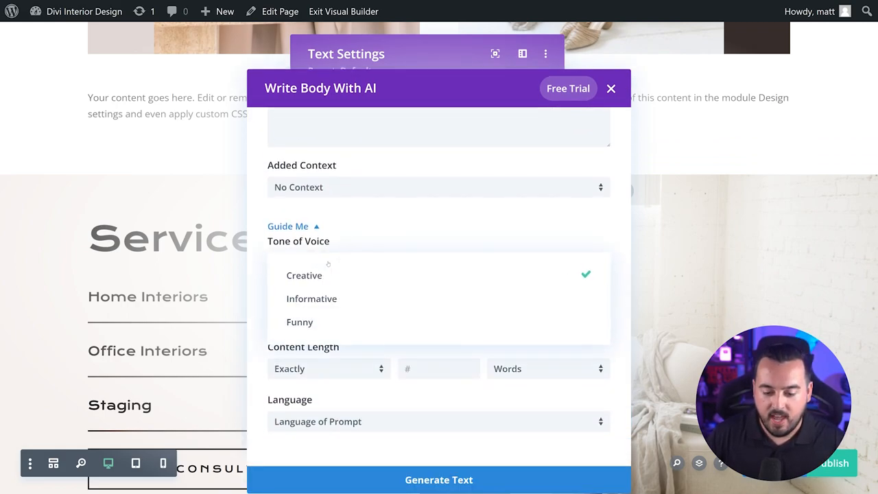
left_click(311, 298)
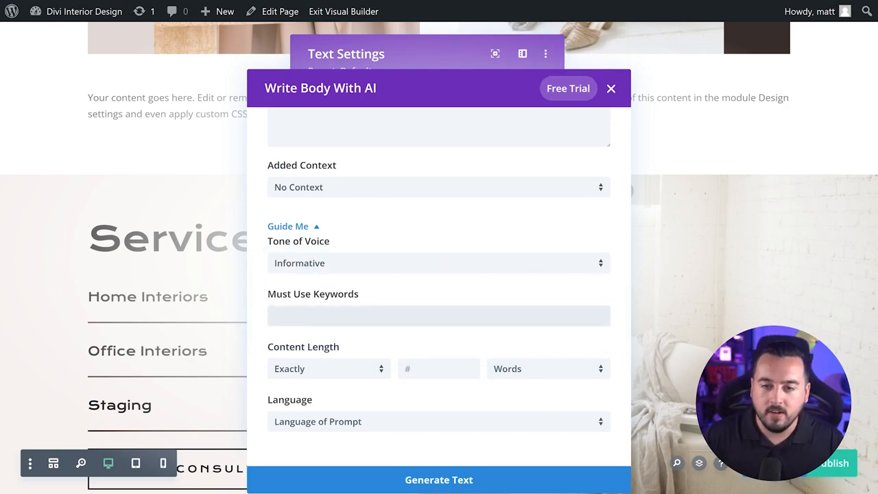
type("interior design, minimalist design, interior design styles, contemporary")
left_click(439, 368)
type("1000")
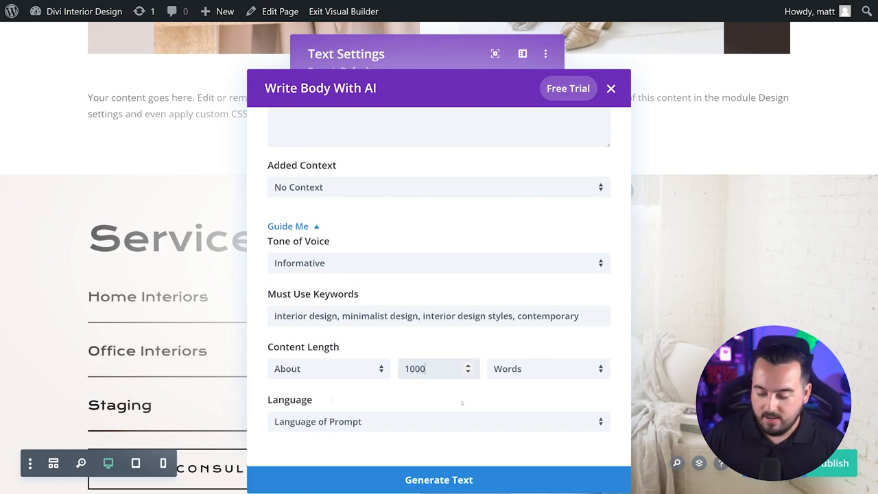
left_click(438, 479)
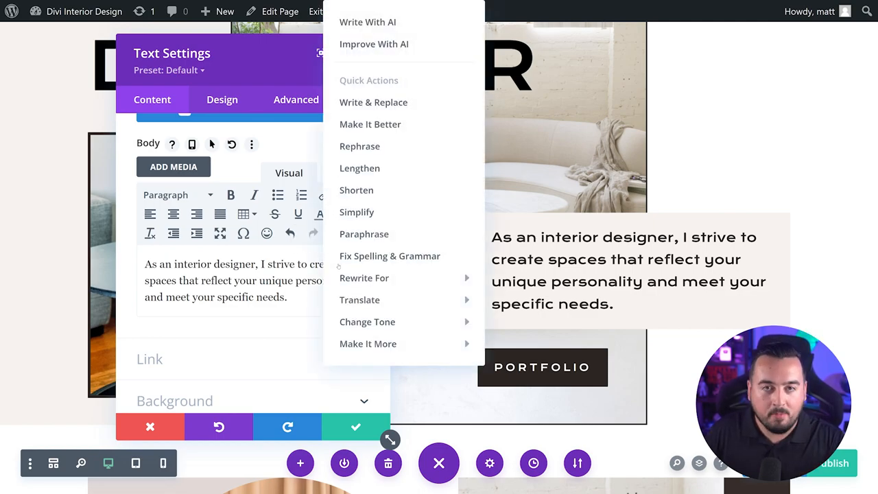
mouse_move(390, 256)
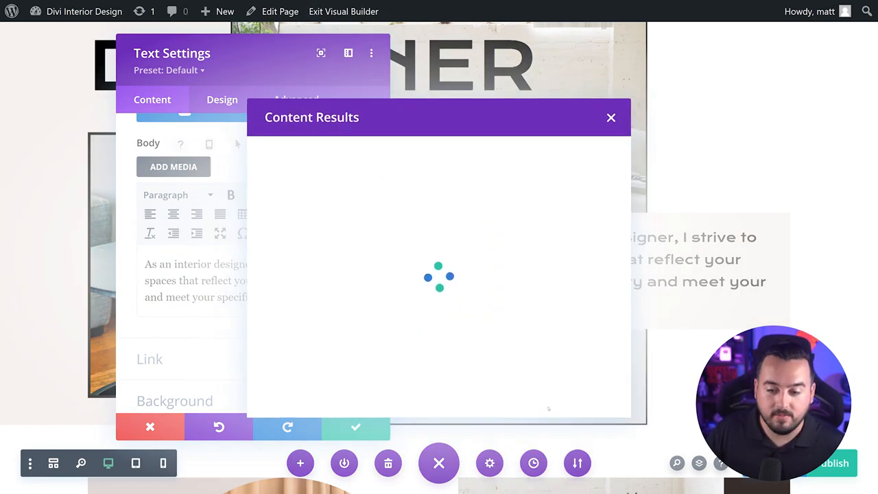
- Apply the AI-rewritten Divi Interior Design paragraph about spaces embodying individuality to the Text module
left_click(611, 117)
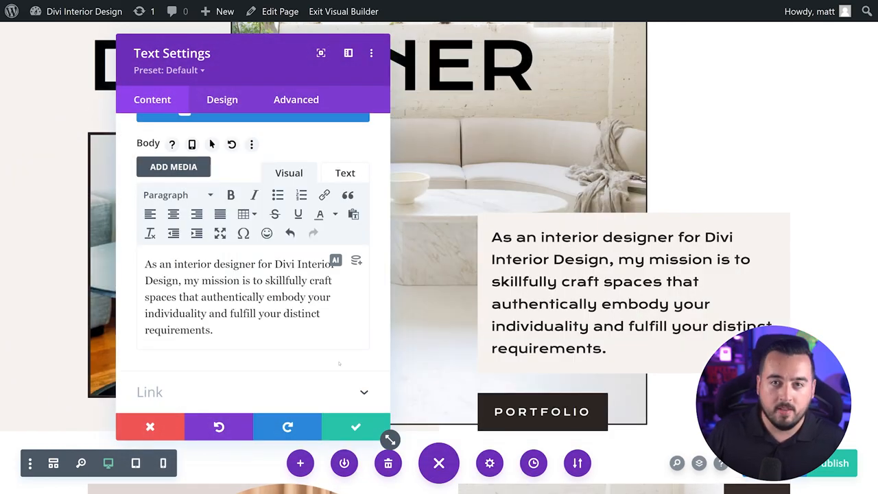